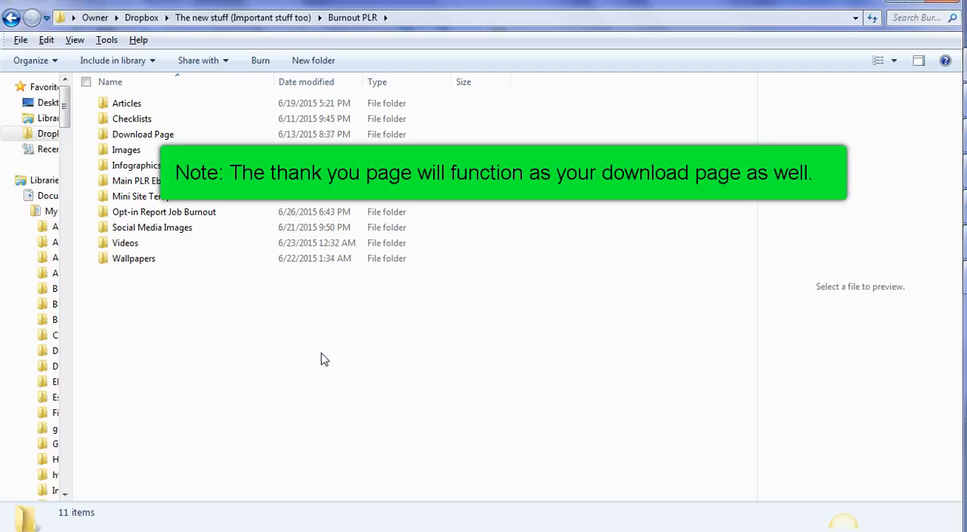
mouse_move(287, 118)
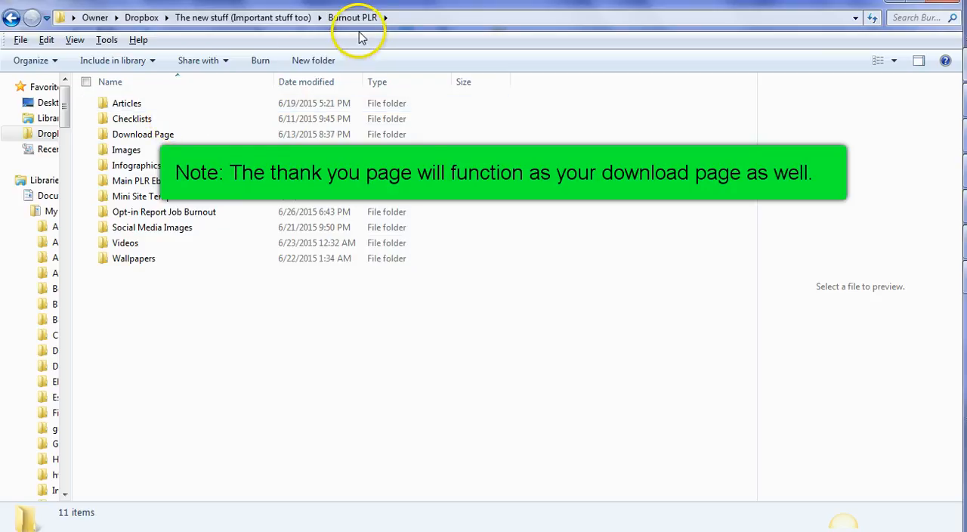
mouse_move(254, 154)
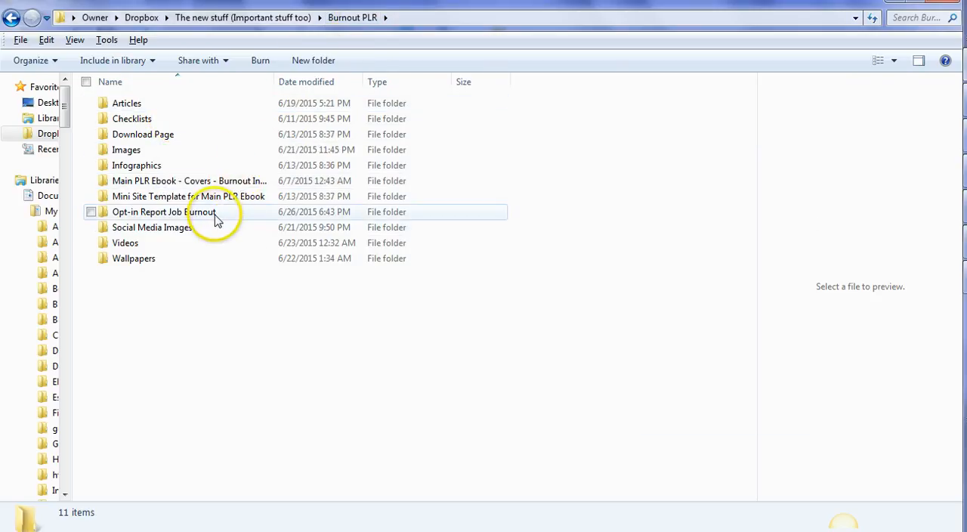
mouse_move(218, 206)
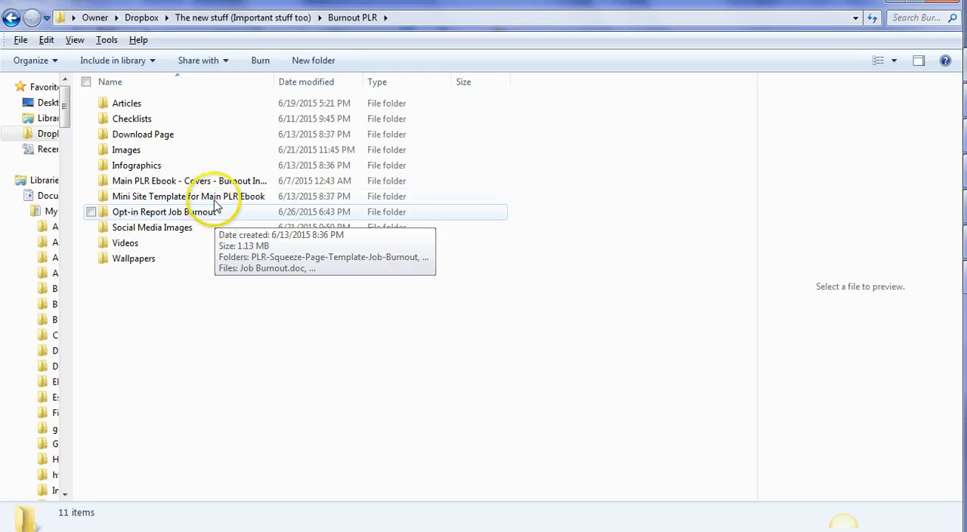
mouse_move(203, 220)
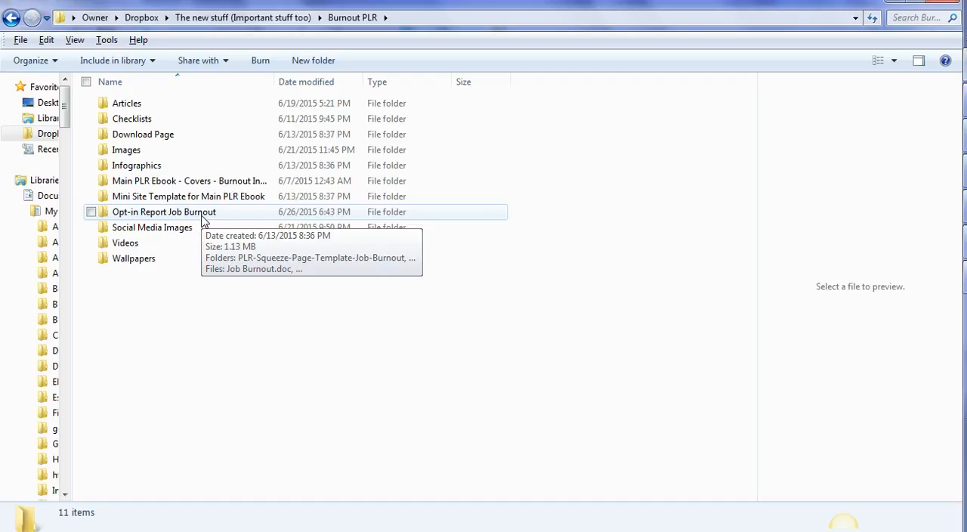
Browse into Opt-in Report Job Burnout > PLR-Thank-You-Page-Job-Burnout-Report > Thank-you-page and select index.html.
left_click(163, 212)
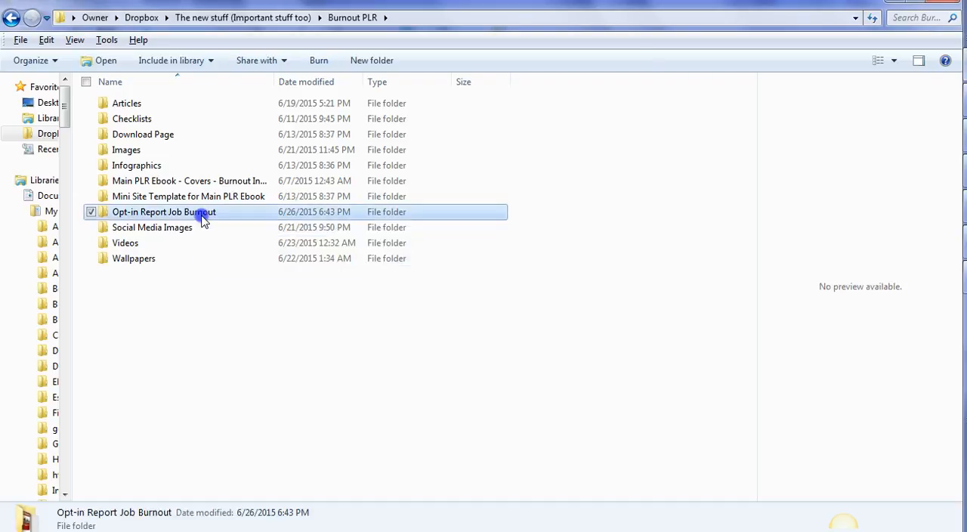
double_click(163, 211)
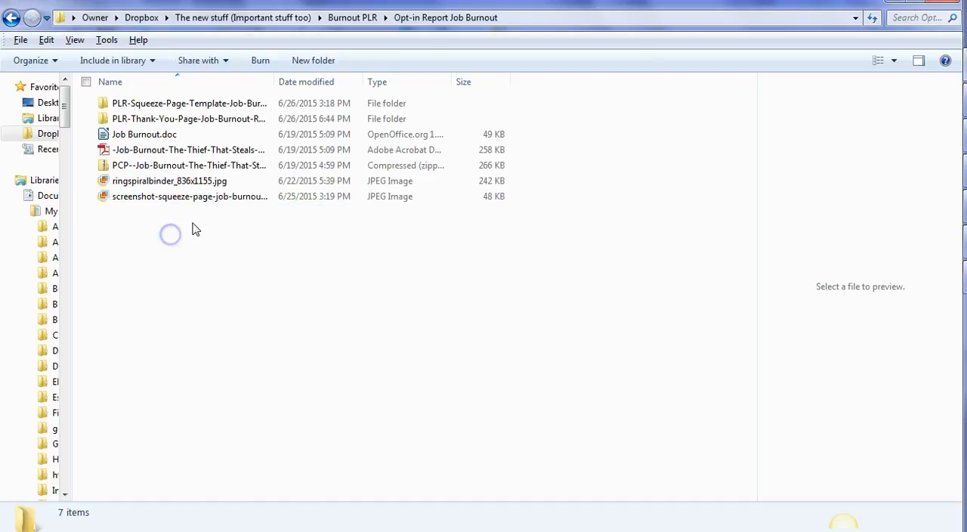
mouse_move(245, 227)
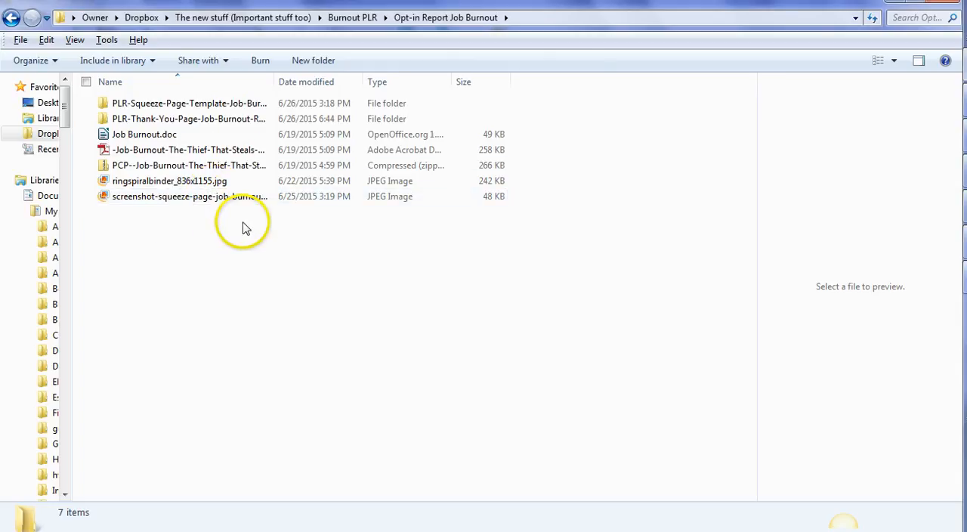
left_click(189, 102)
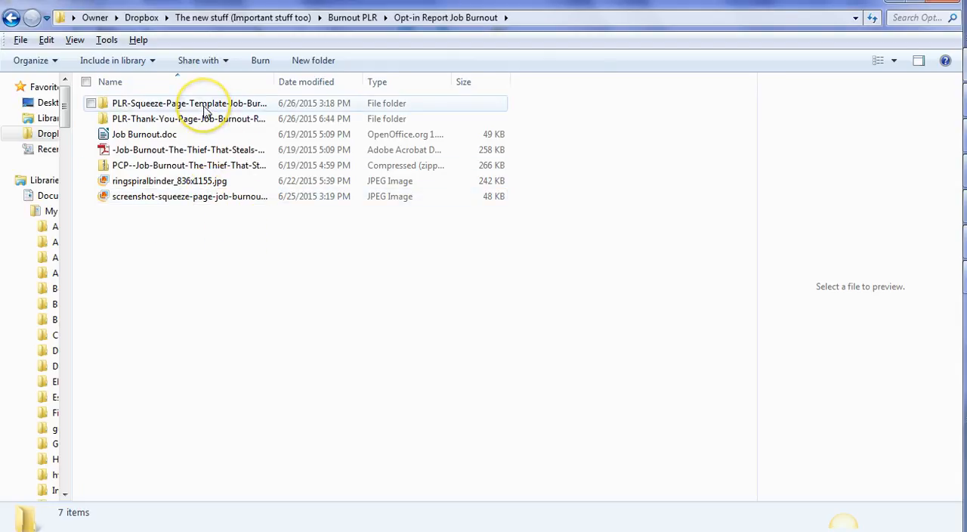
mouse_move(224, 106)
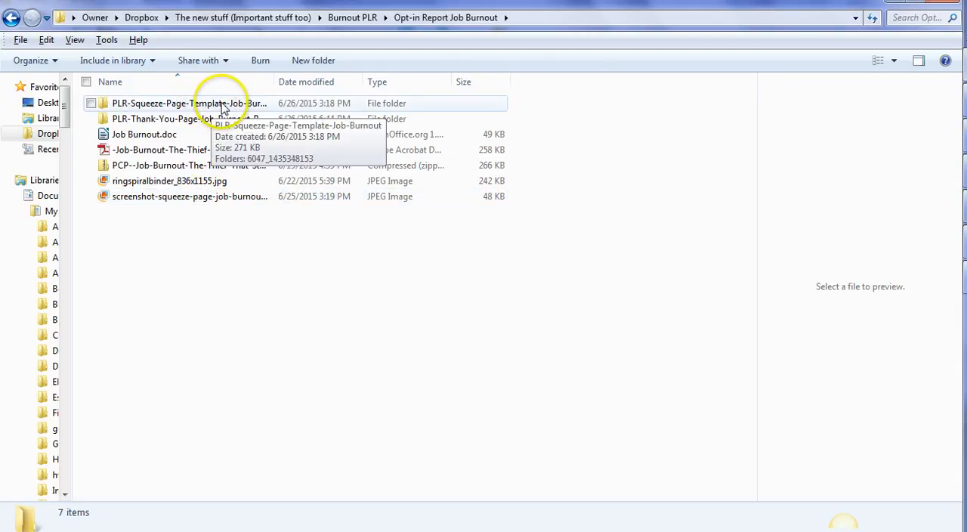
mouse_move(263, 106)
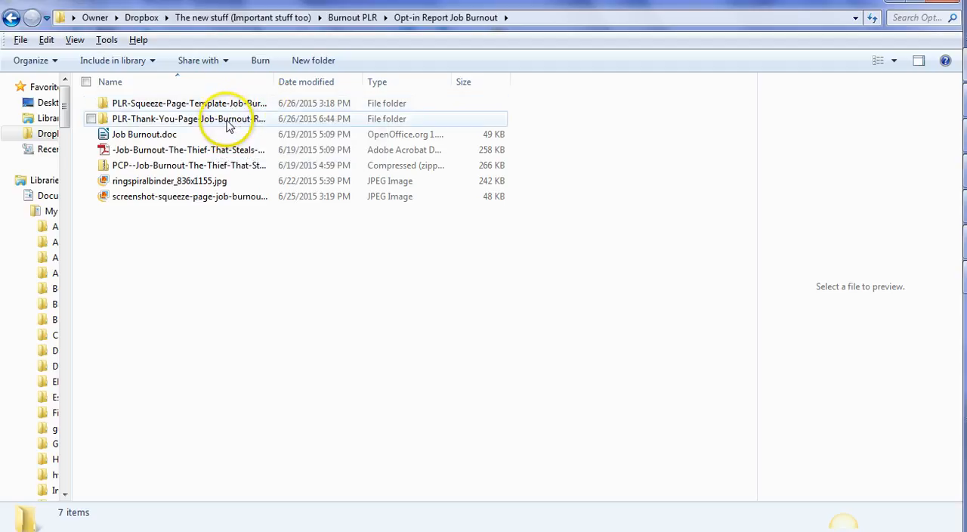
mouse_move(227, 118)
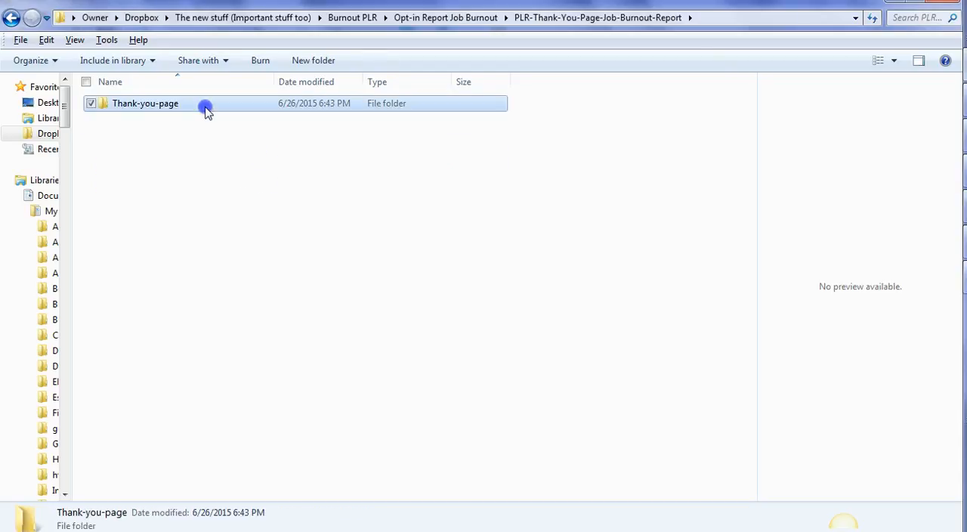
double_click(146, 103)
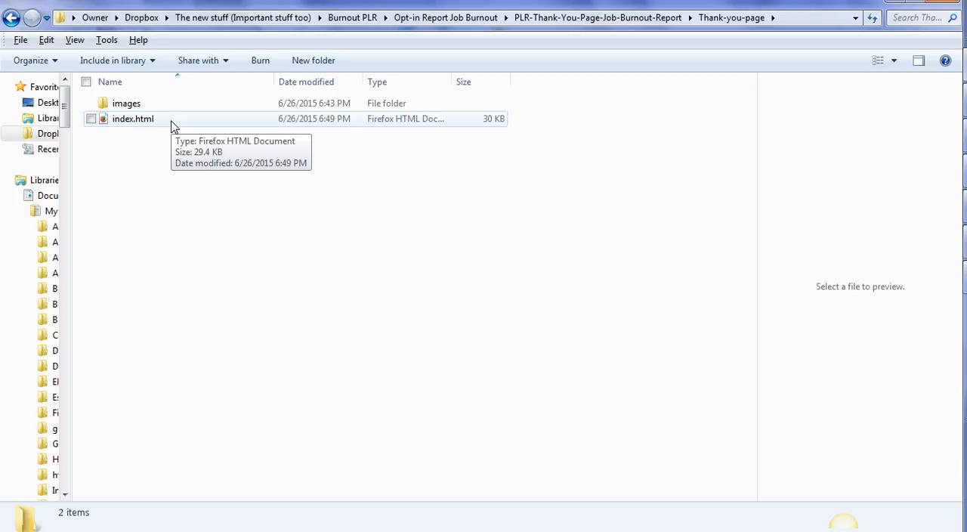
left_click(133, 118)
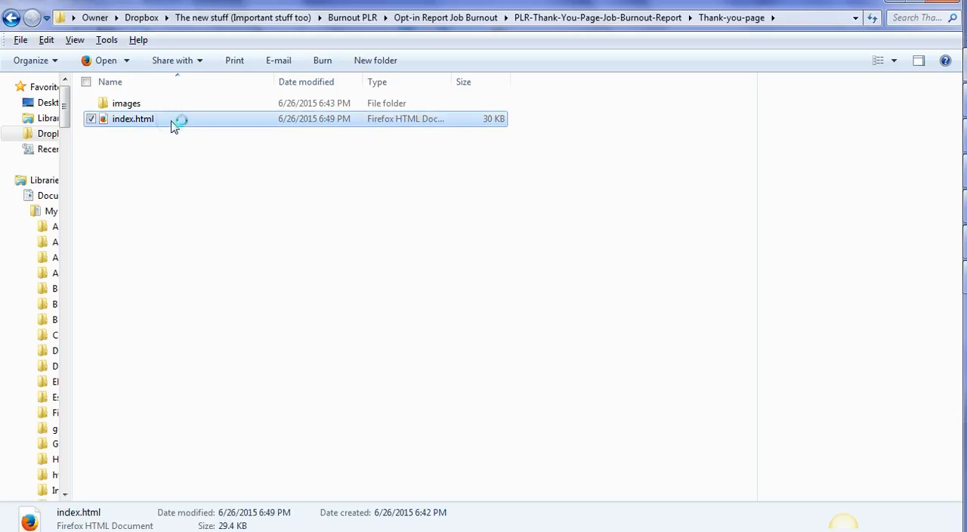
mouse_move(502, 135)
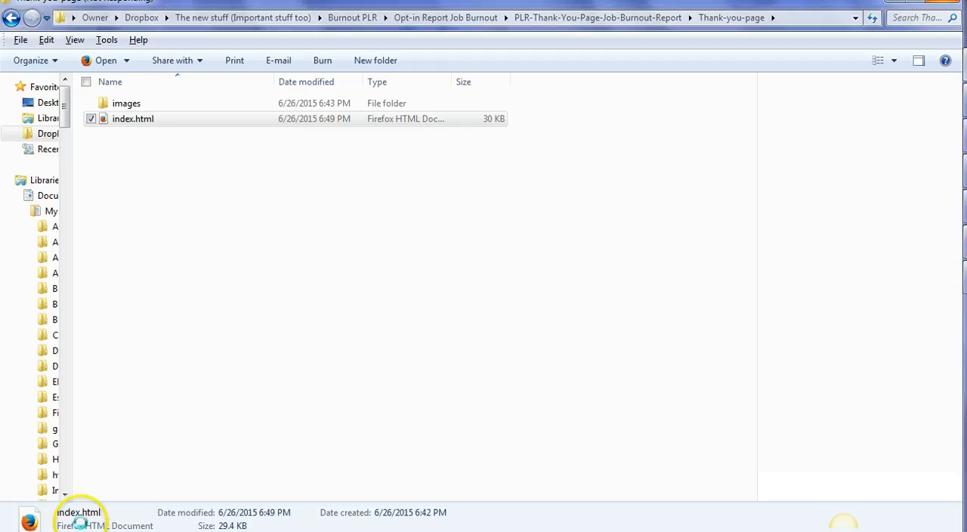
left_click(133, 118)
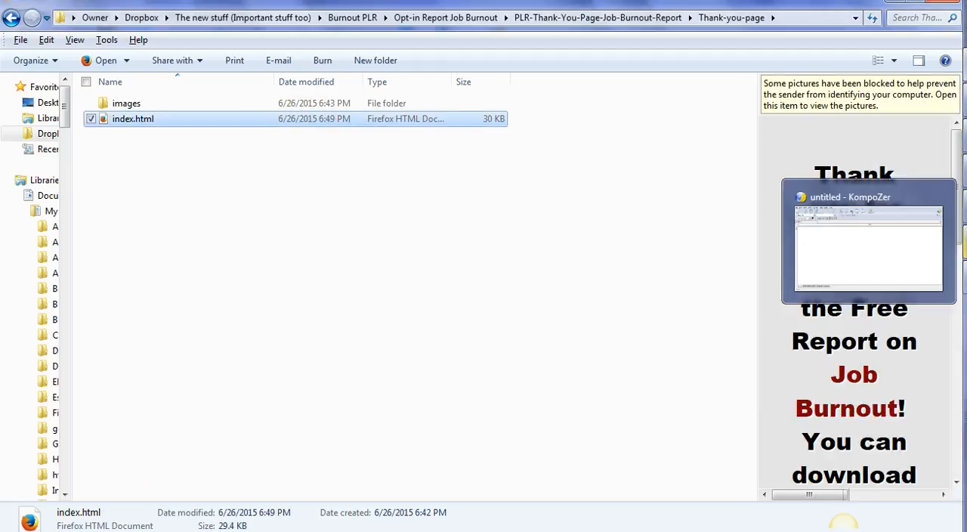
Switch to KompoZer and start File > Open File to load an existing HTML page.
left_click(867, 239)
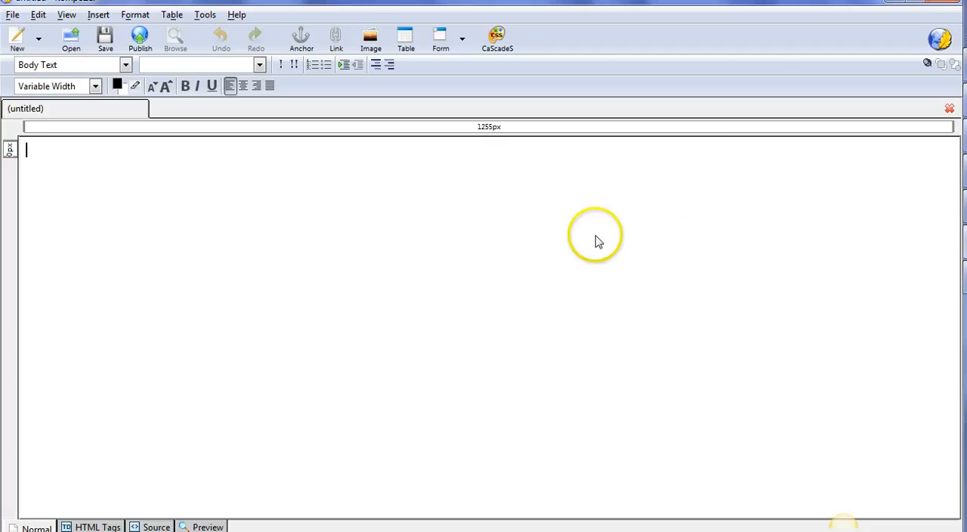
mouse_move(315, 236)
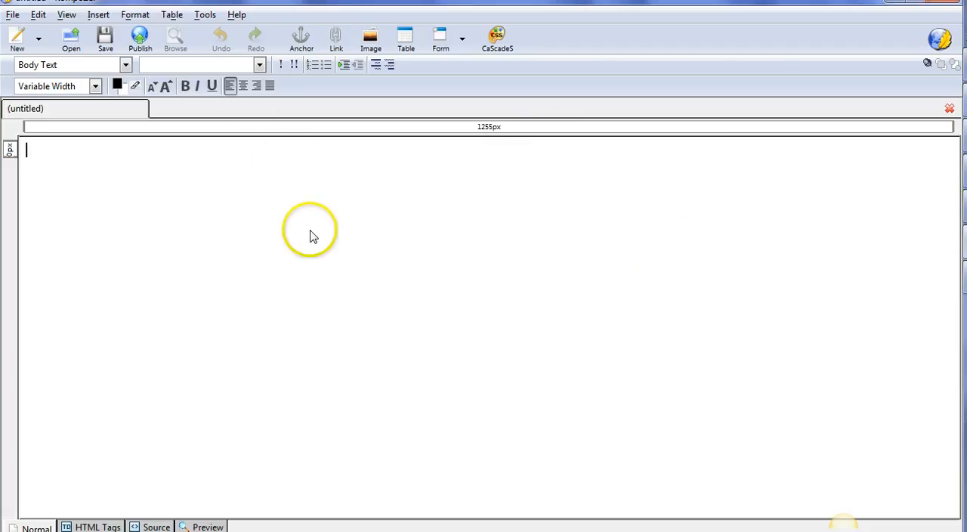
mouse_move(61, 8)
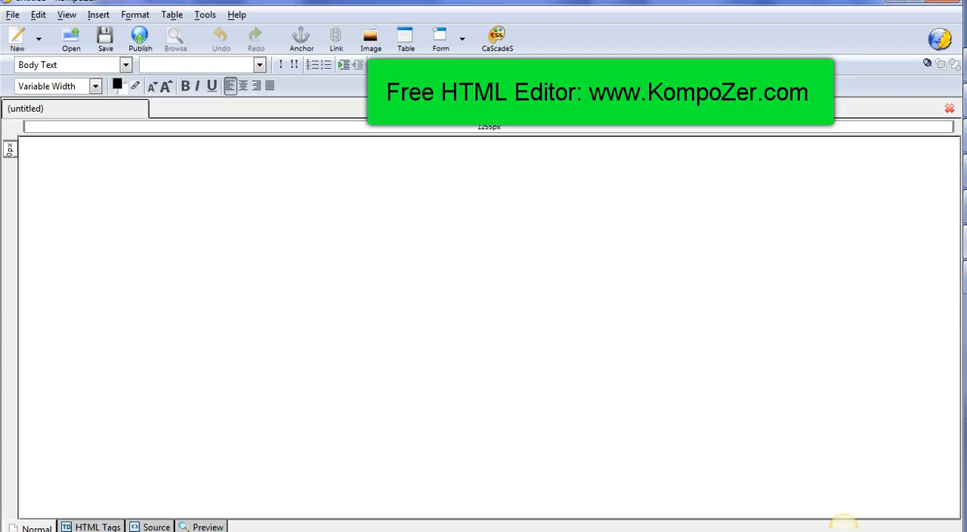
left_click(13, 15)
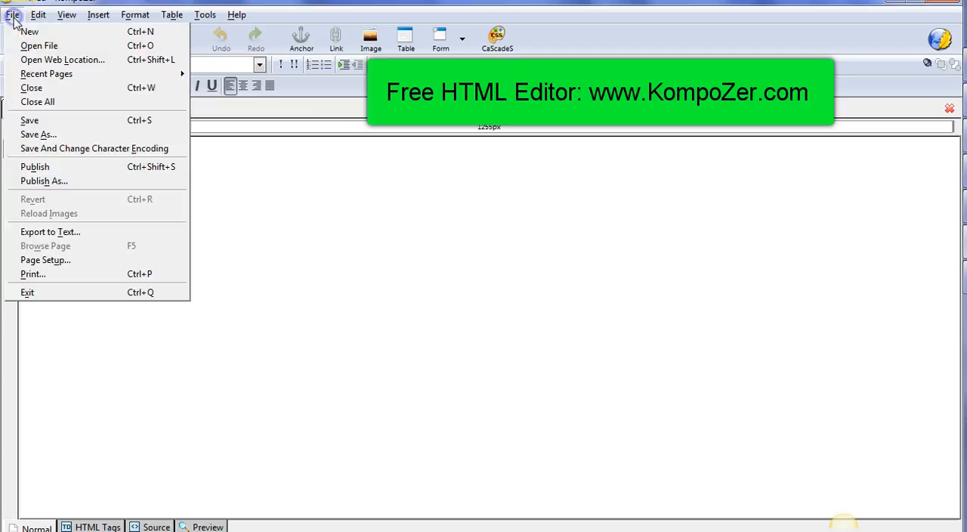
left_click(40, 46)
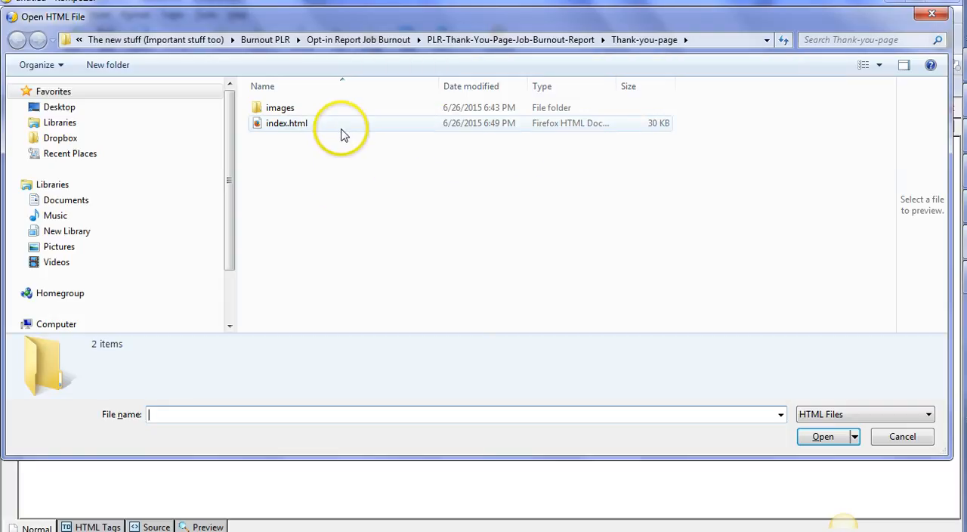
Make a backup copy of index.html (index - Copy.html) in the Thank-you-page folder via the context menus.
right_click(342, 136)
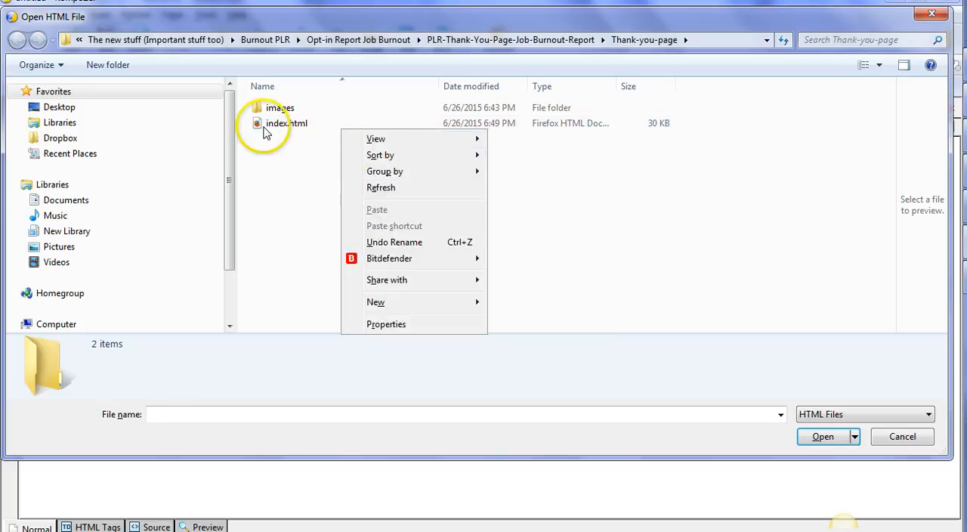
left_click(287, 123)
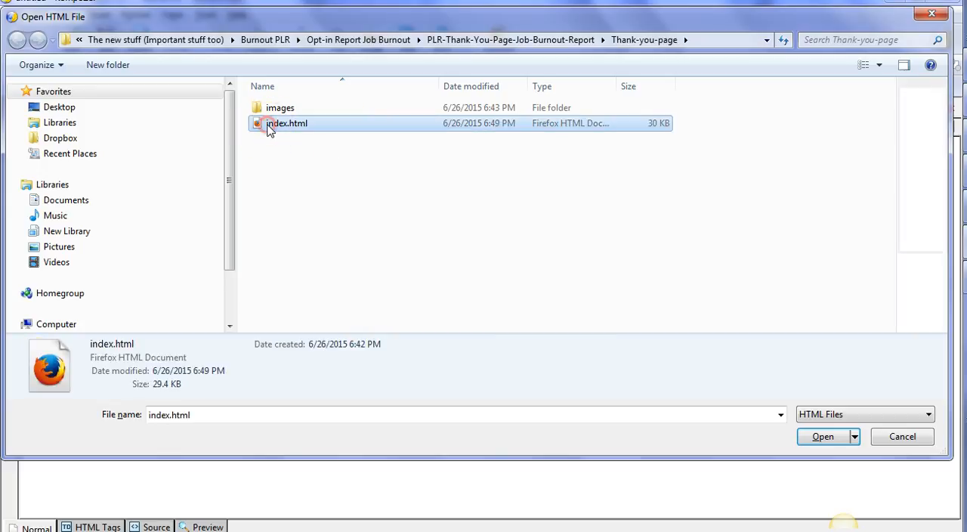
right_click(288, 124)
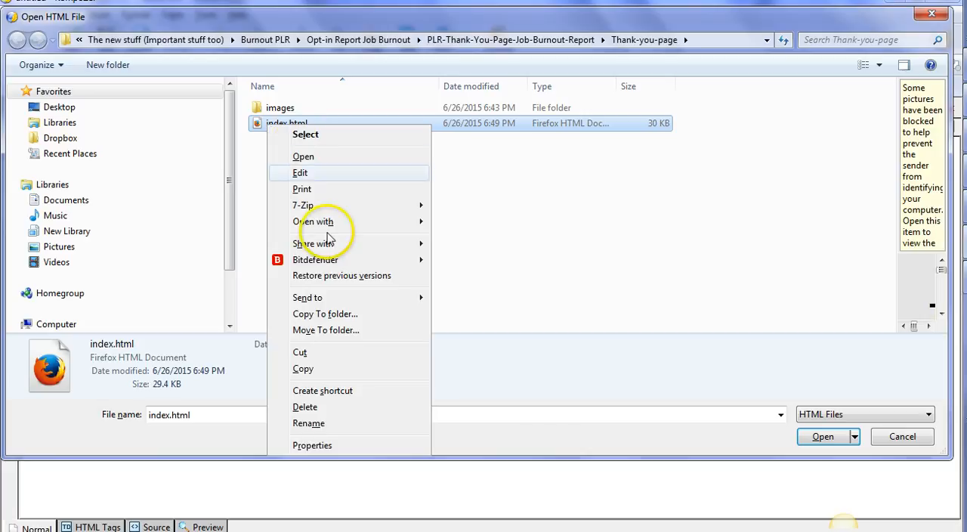
left_click(317, 257)
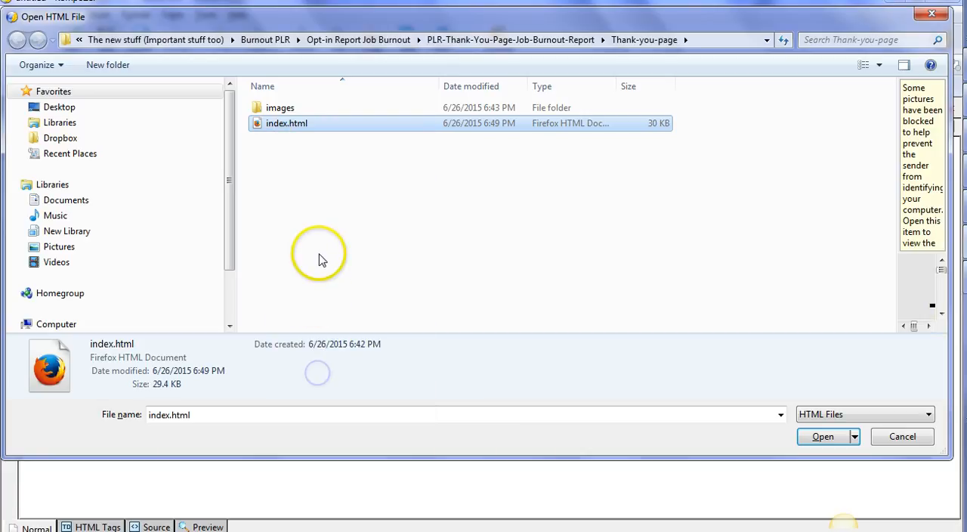
mouse_move(318, 194)
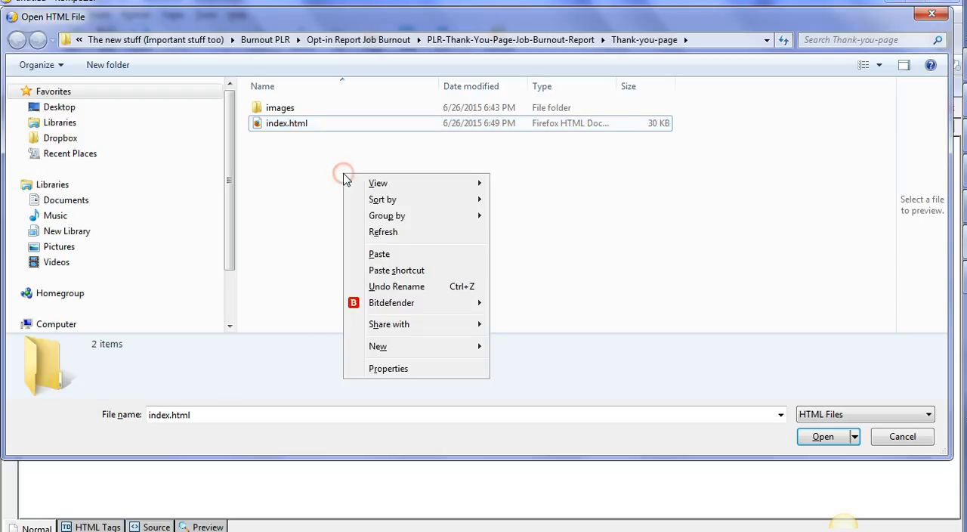
left_click(380, 254)
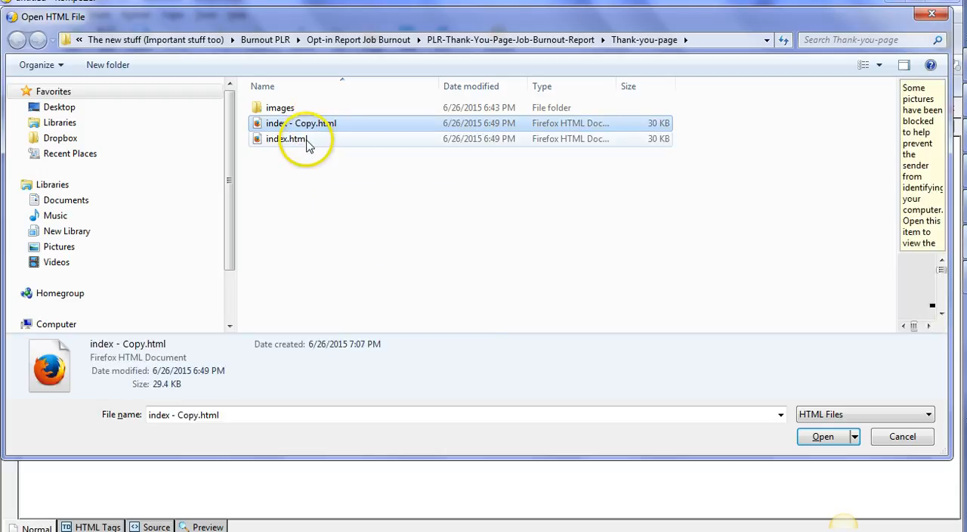
mouse_move(317, 127)
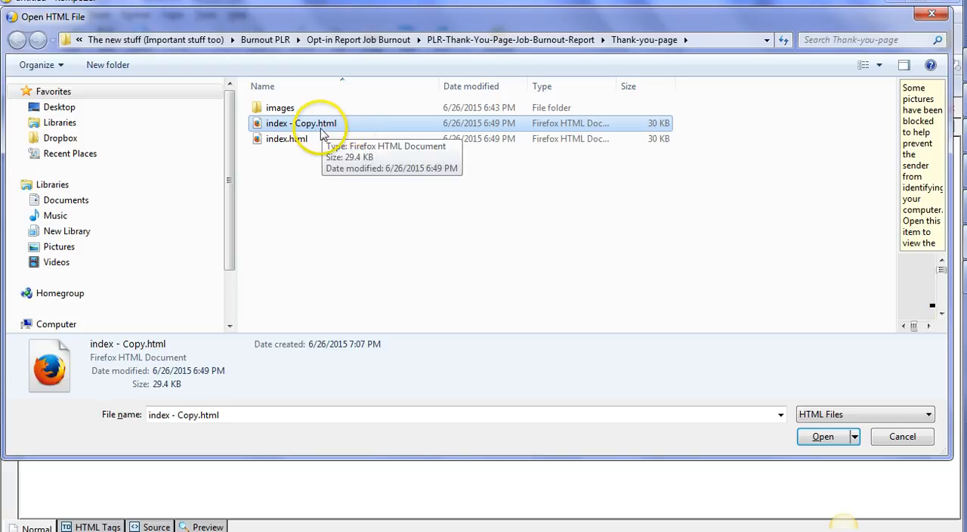
mouse_move(305, 143)
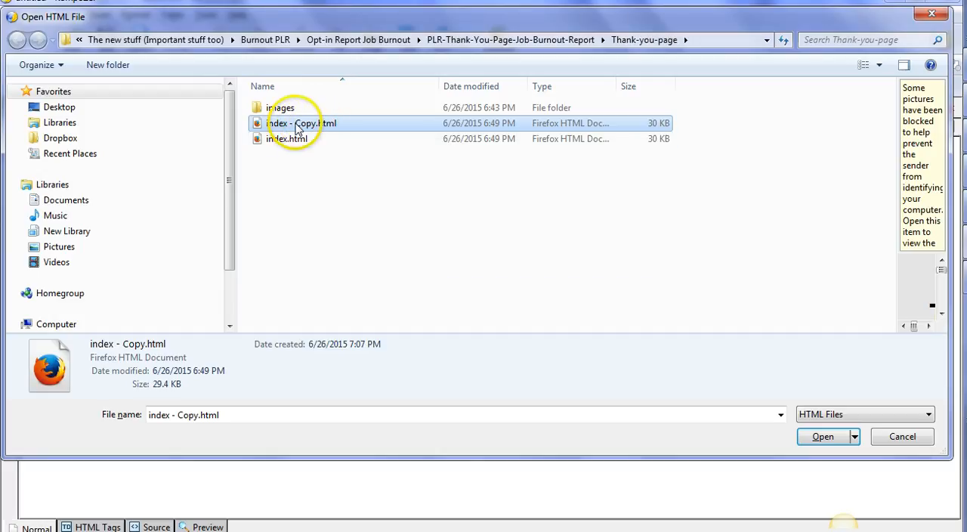
mouse_move(300, 144)
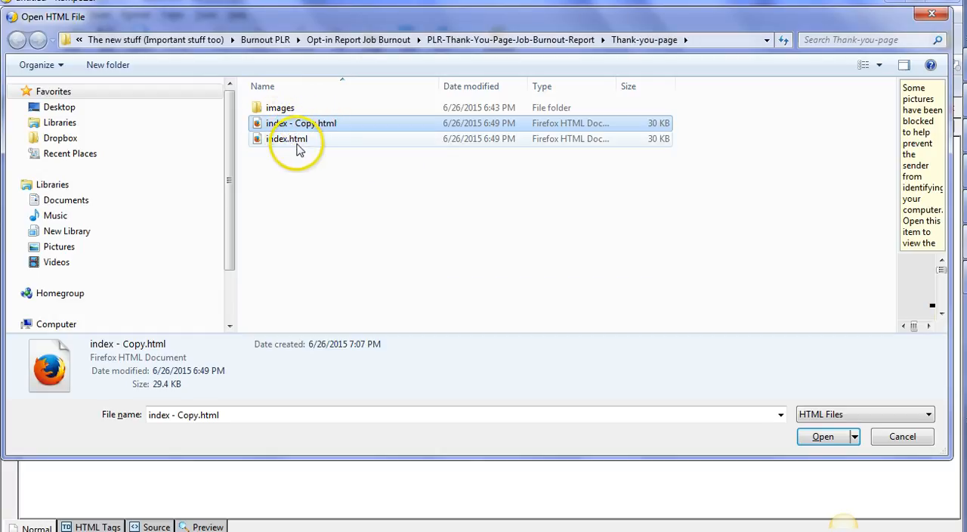
mouse_move(325, 124)
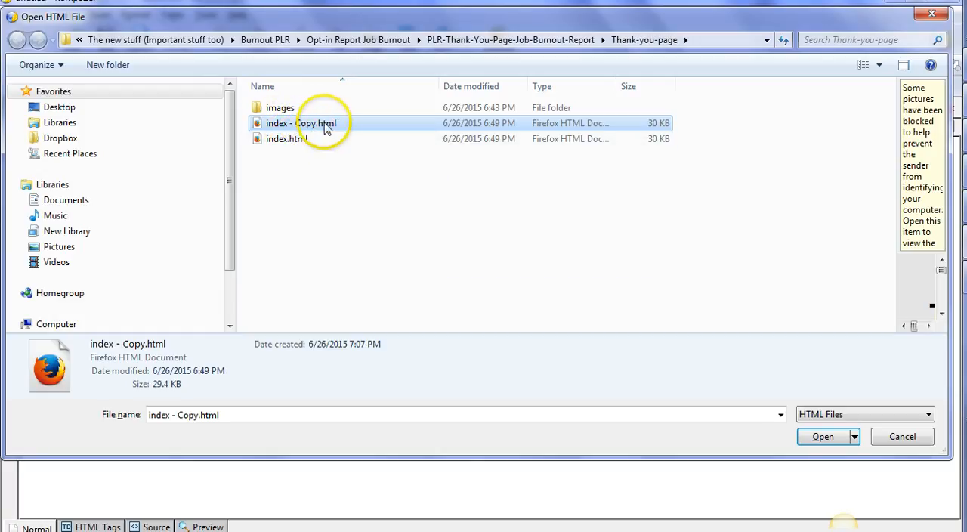
mouse_move(341, 129)
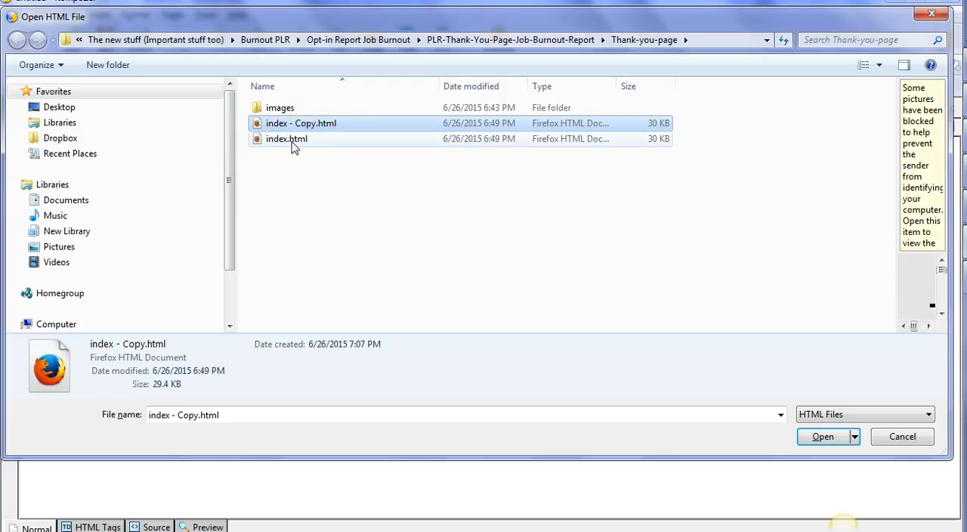
mouse_move(295, 144)
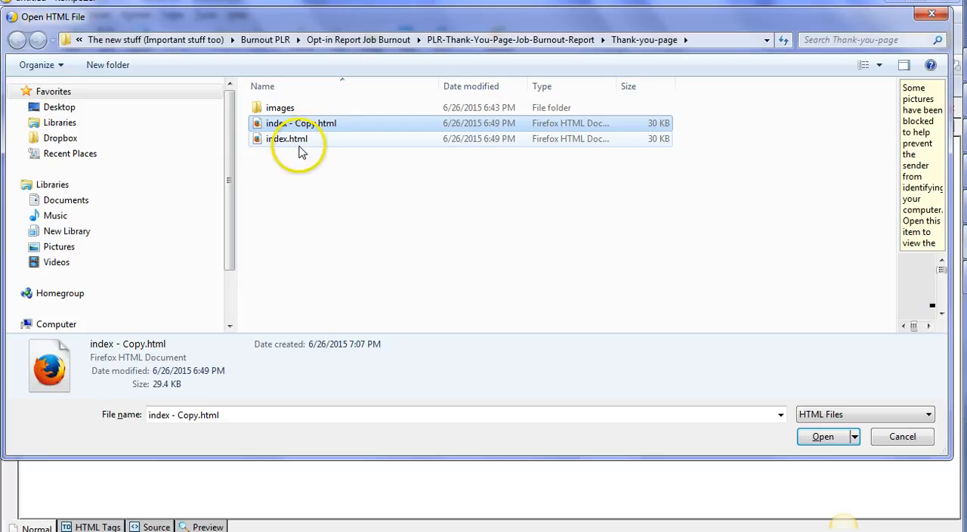
Open index.html so the Thank You Page - Free Report loads for editing.
left_click(287, 139)
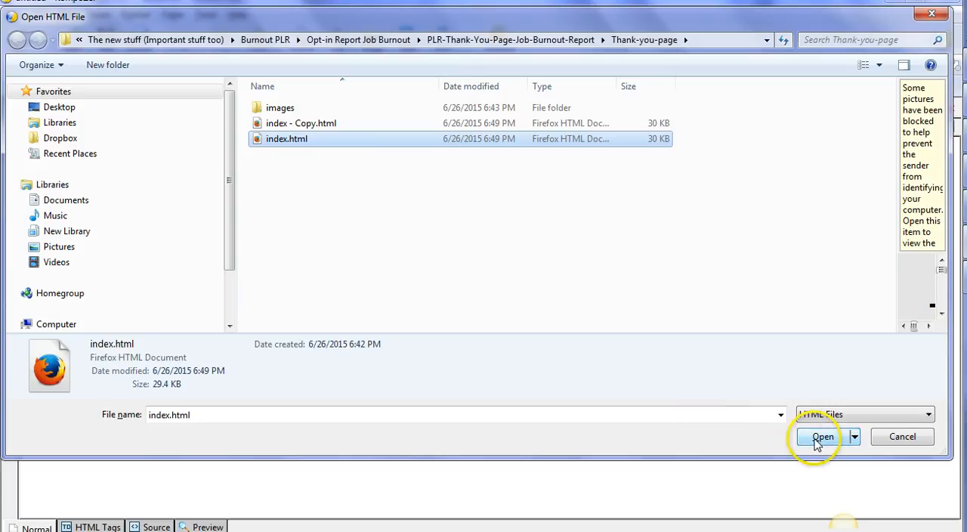
mouse_move(421, 185)
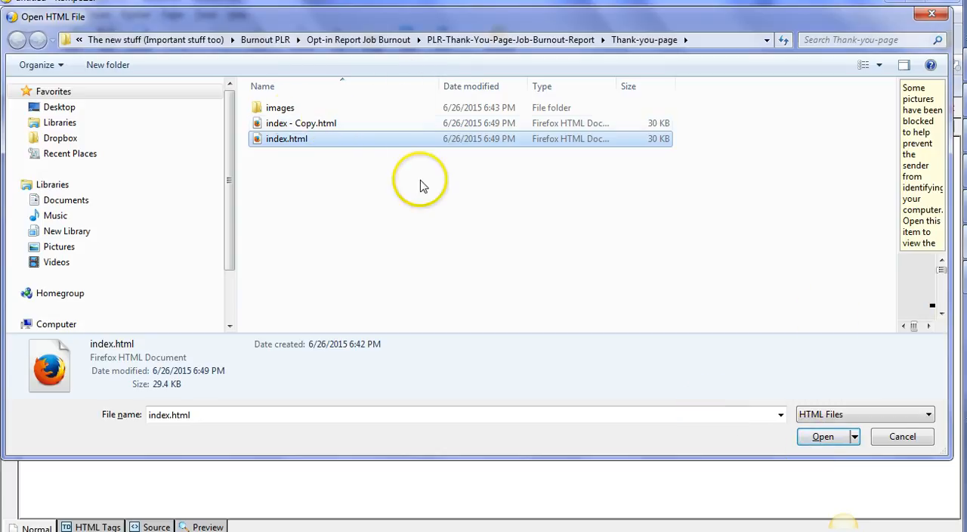
left_click(822, 435)
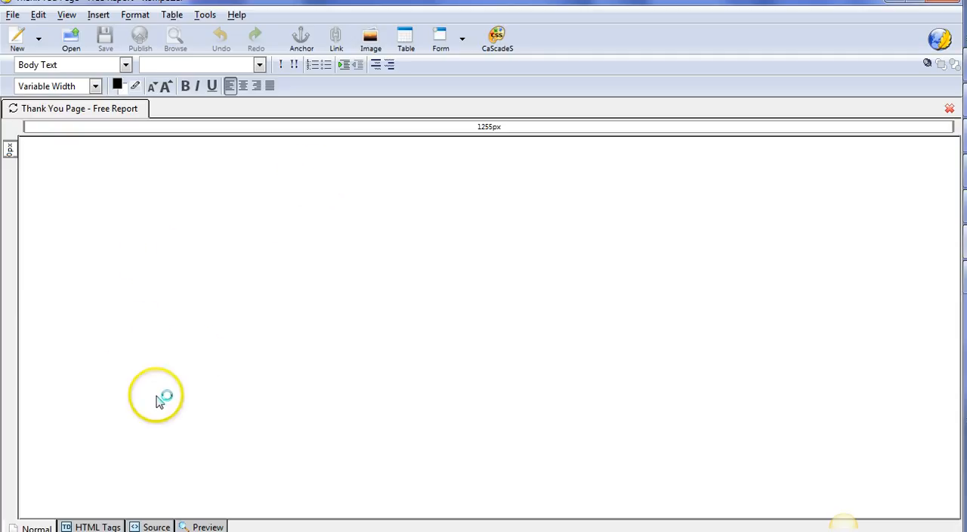
mouse_move(442, 254)
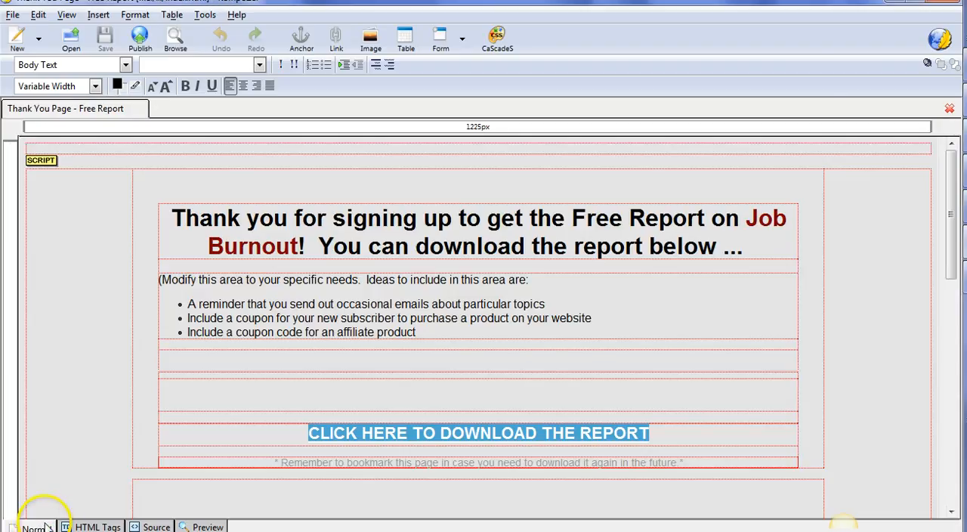
mouse_move(278, 441)
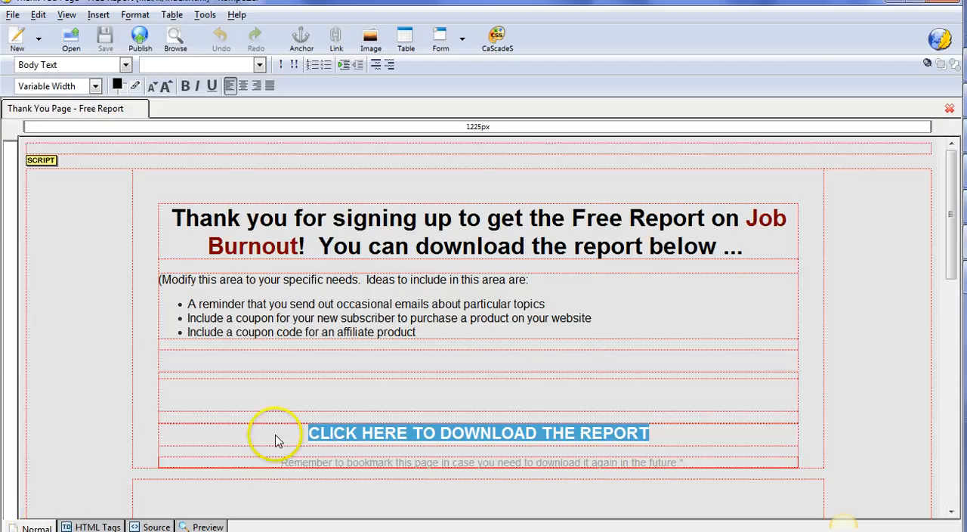
mouse_move(638, 318)
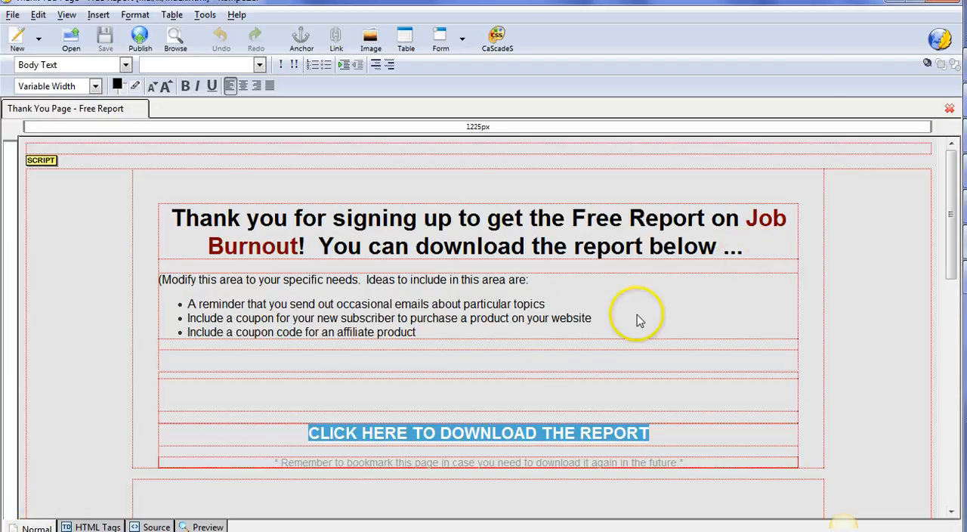
mouse_move(798, 215)
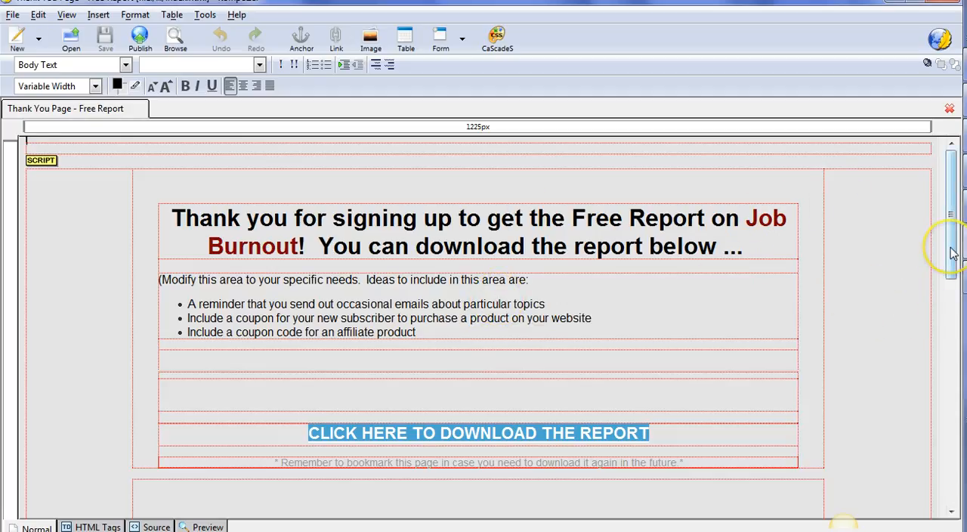
mouse_move(905, 263)
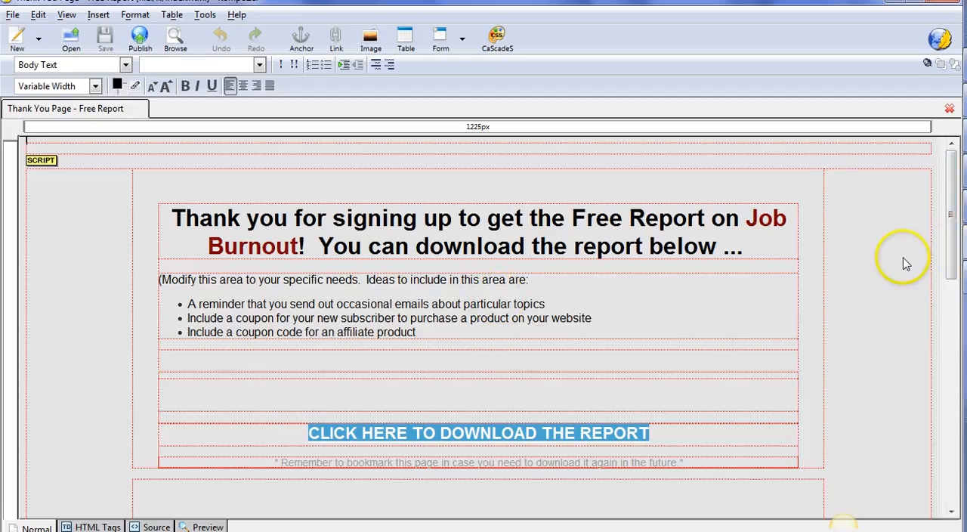
mouse_move(342, 266)
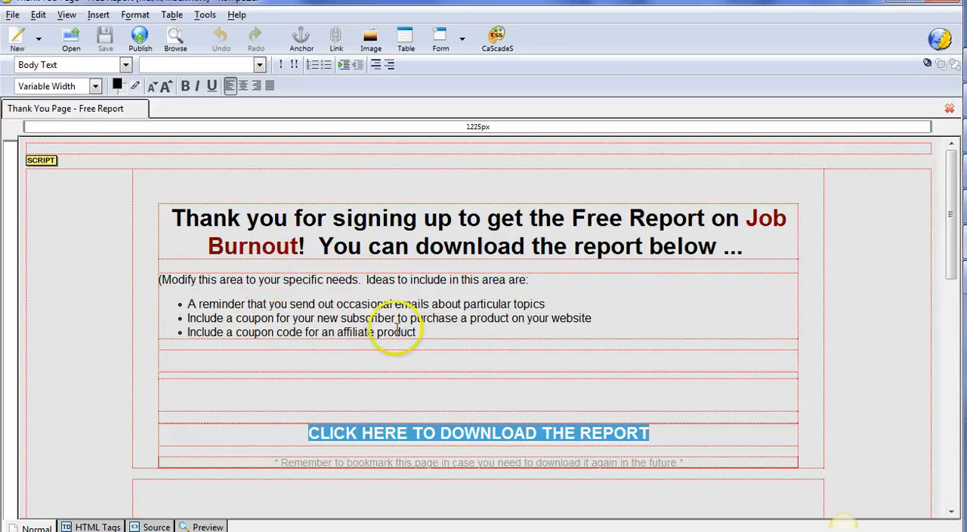
mouse_move(321, 351)
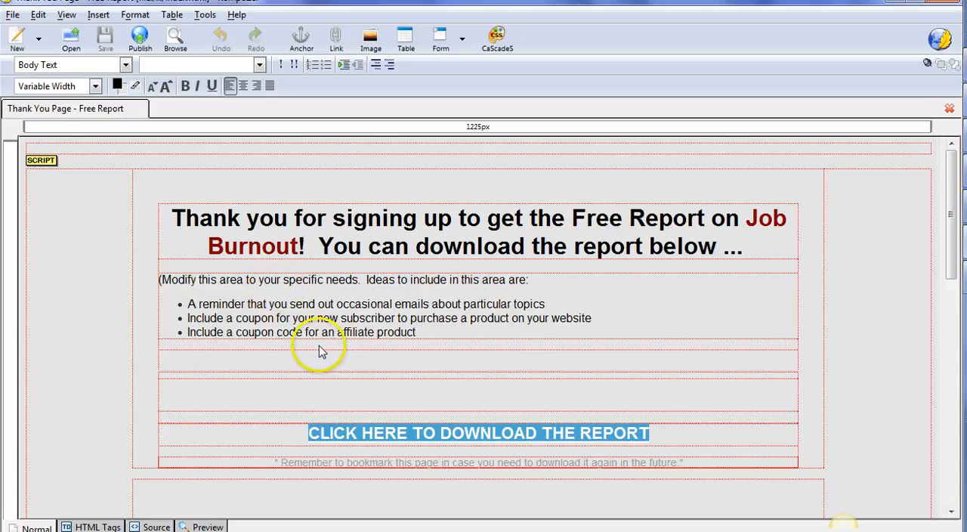
mouse_move(592, 316)
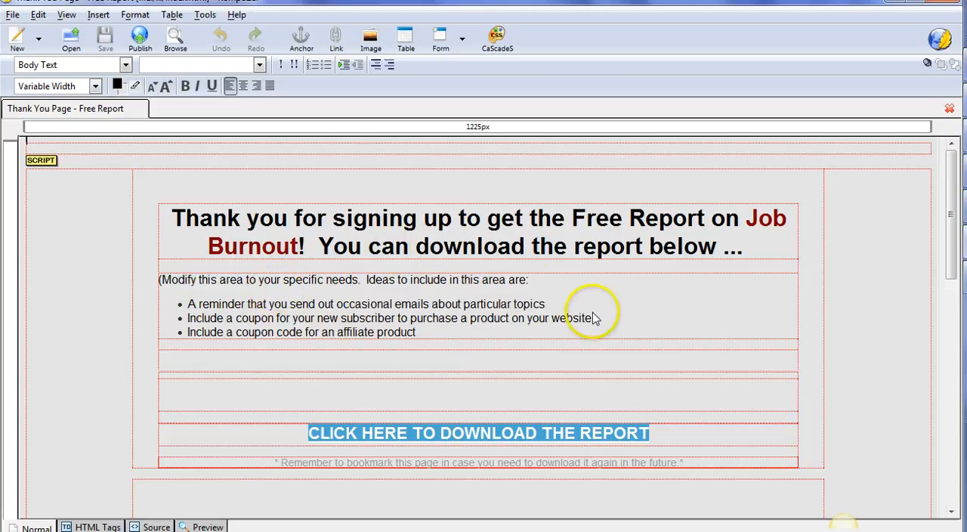
mouse_move(638, 317)
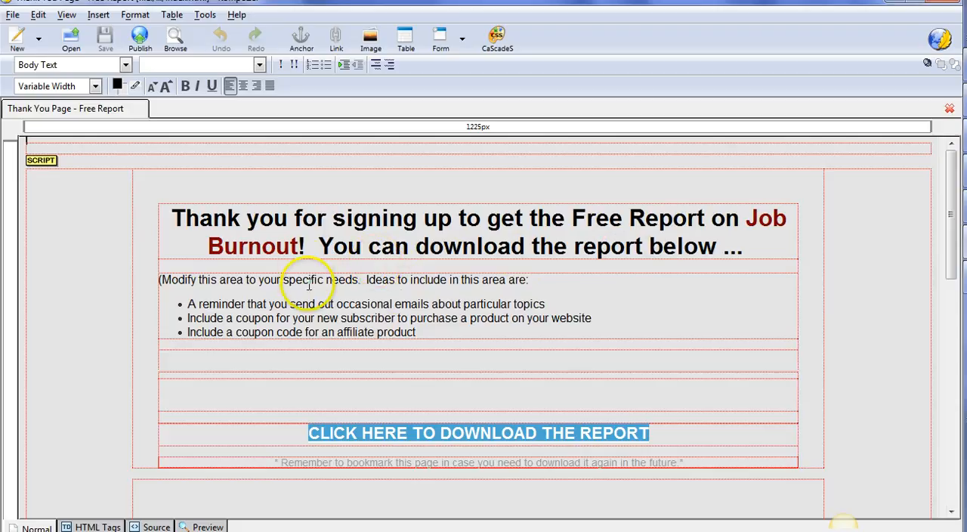
mouse_move(423, 301)
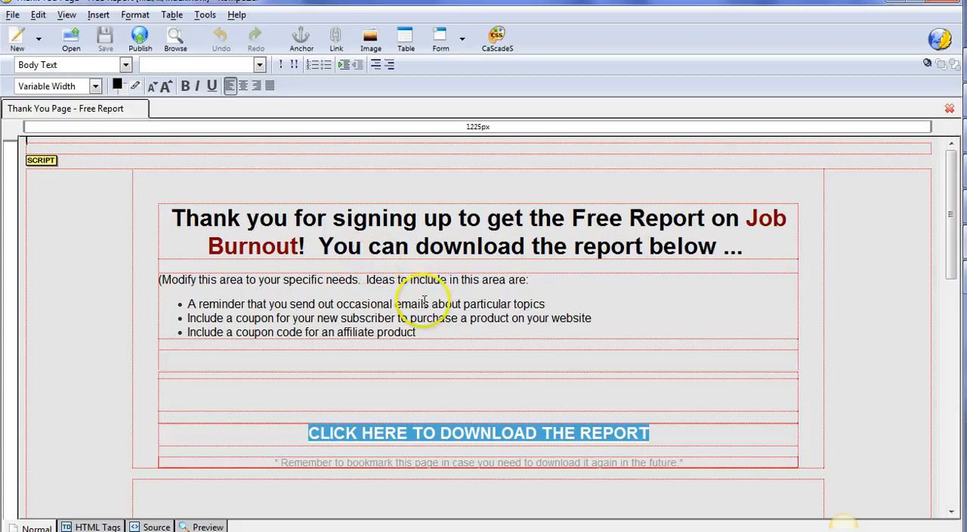
mouse_move(310, 334)
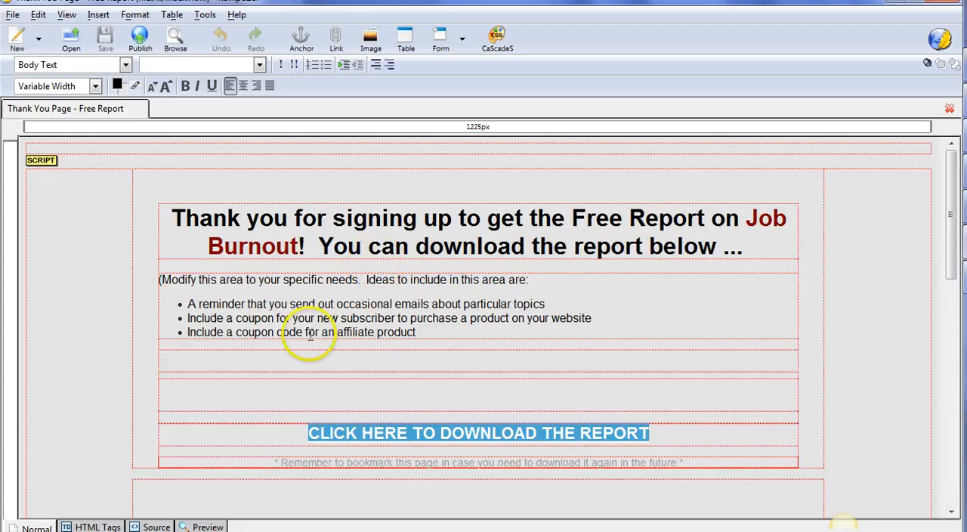
mouse_move(423, 348)
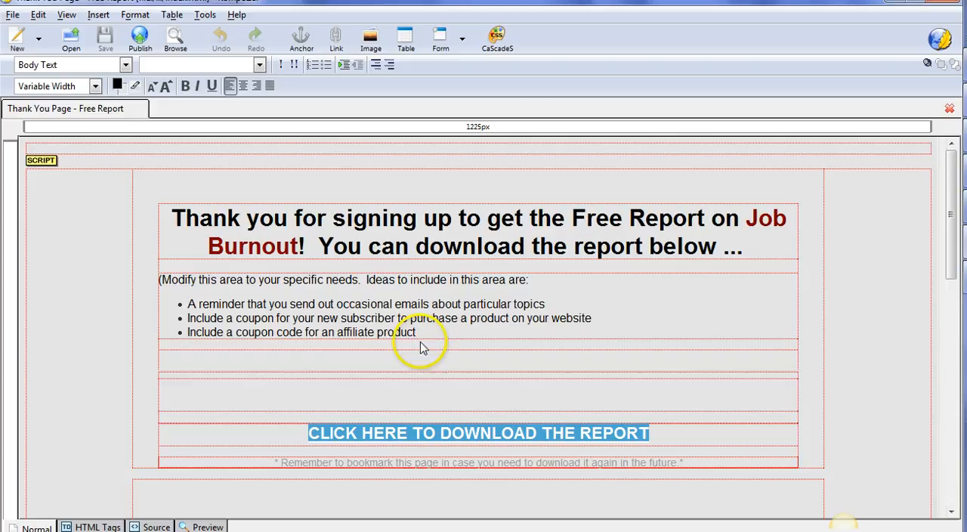
mouse_move(491, 337)
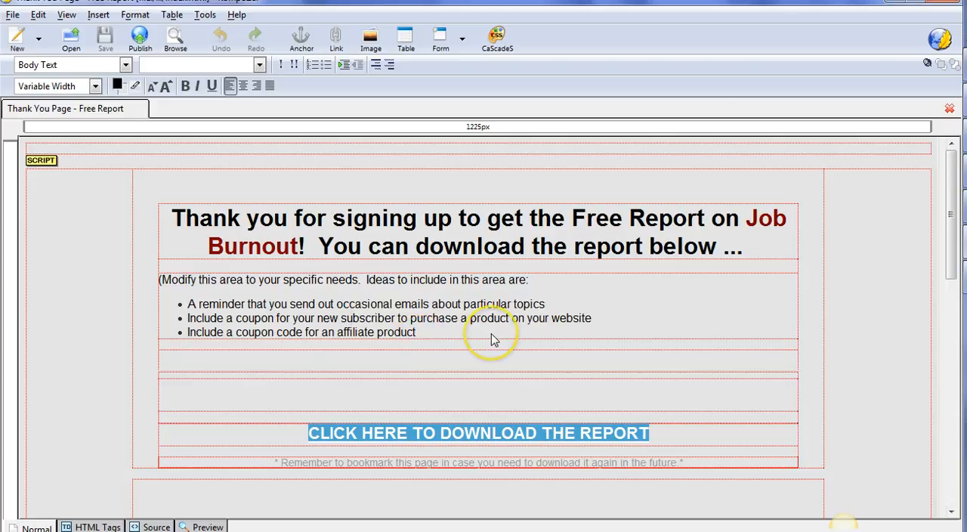
mouse_move(493, 338)
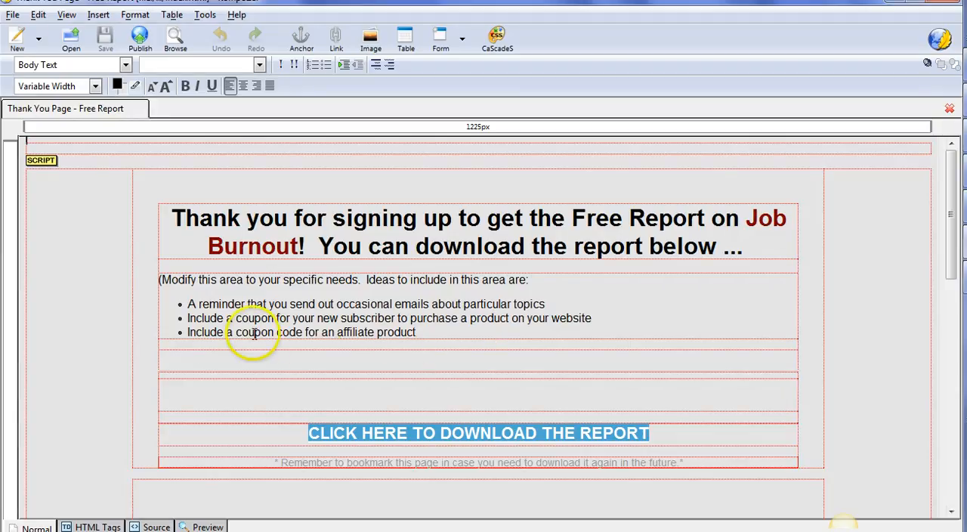
mouse_move(441, 335)
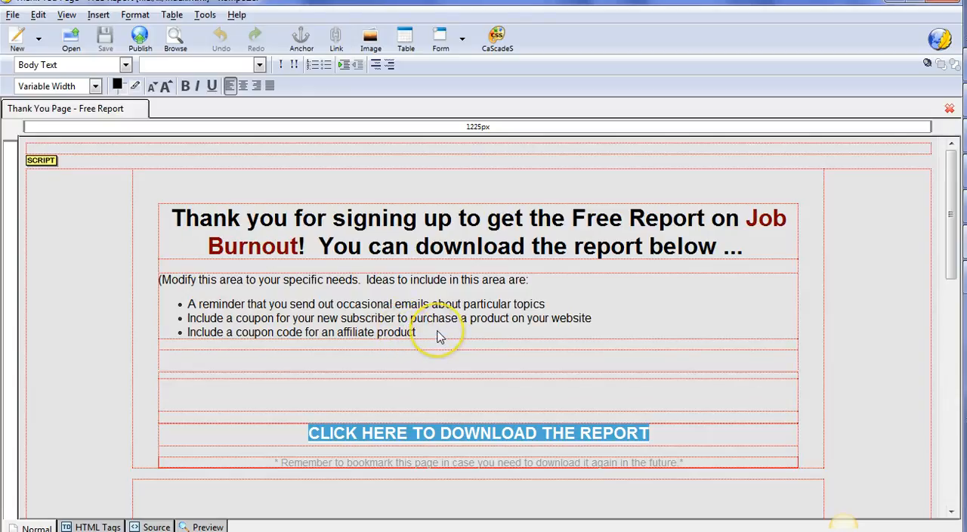
mouse_move(441, 336)
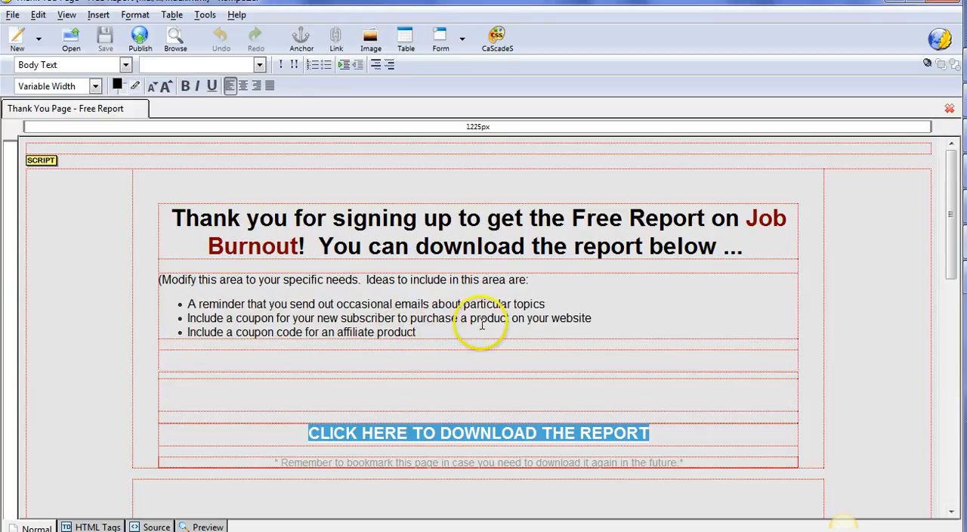
mouse_move(582, 323)
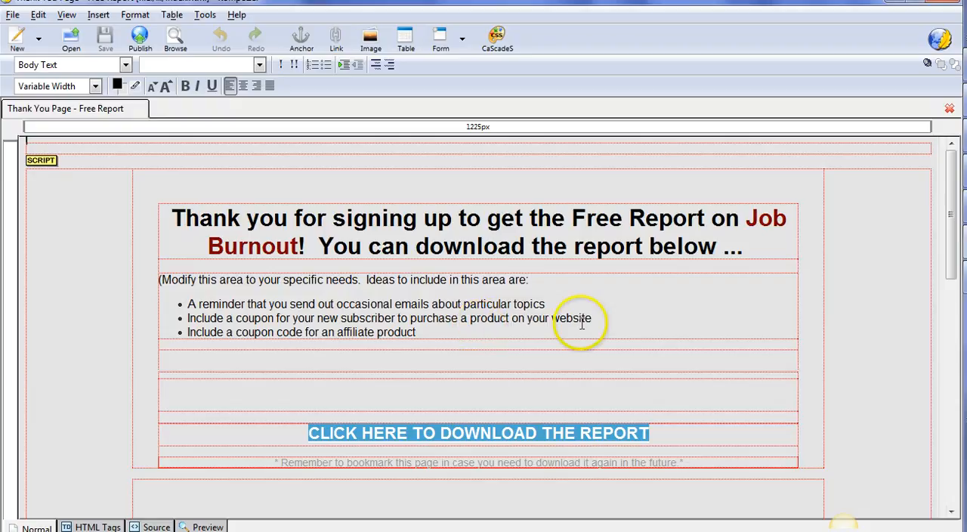
mouse_move(648, 256)
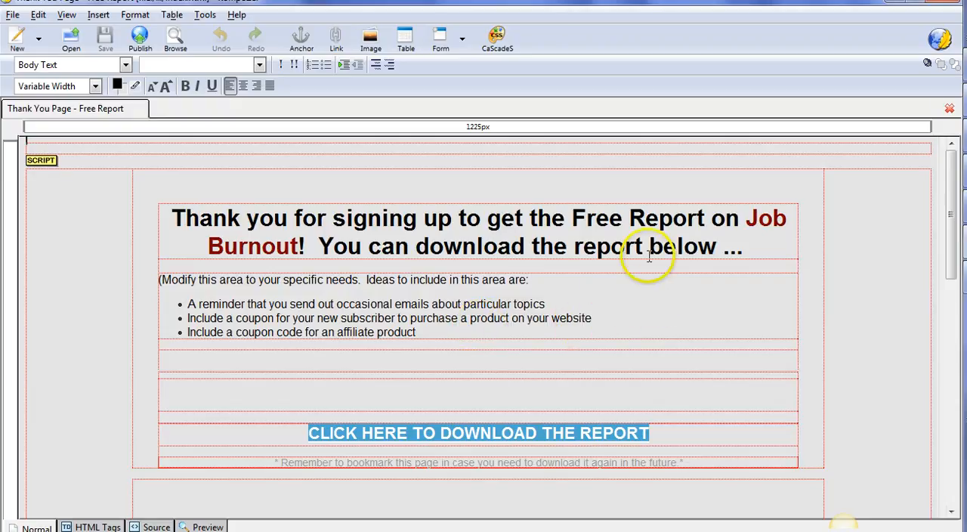
mouse_move(737, 224)
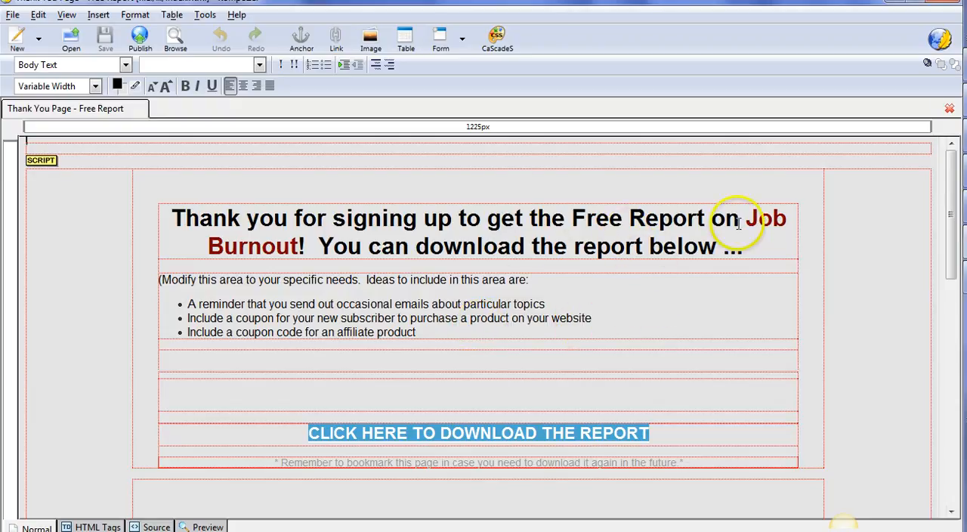
mouse_move(234, 348)
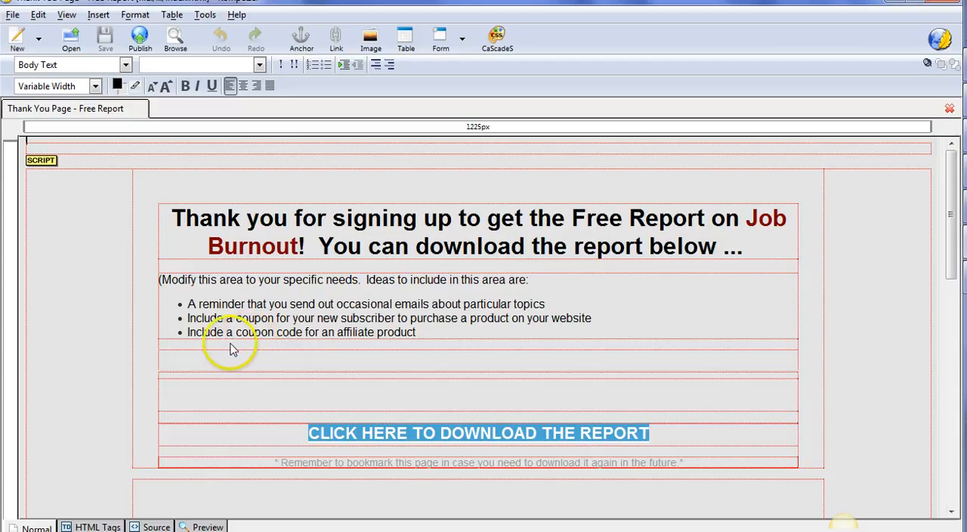
mouse_move(327, 348)
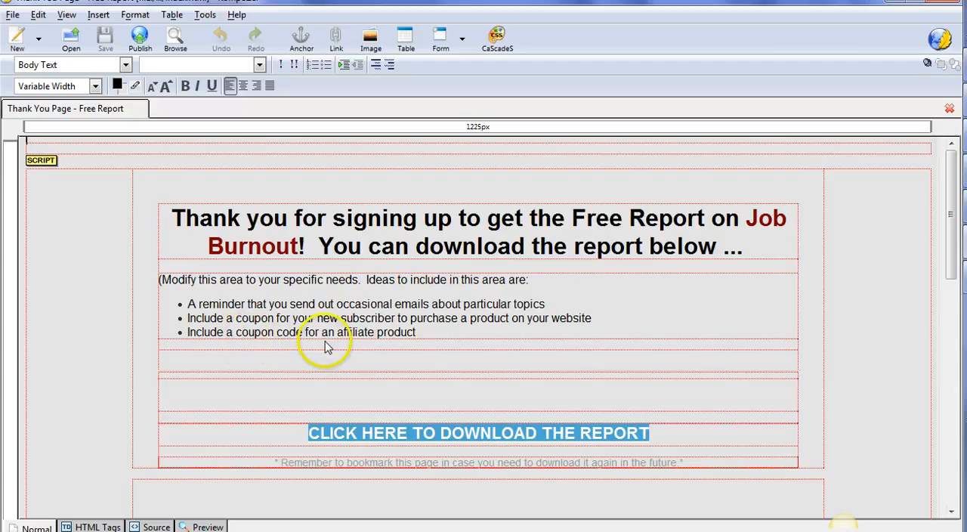
mouse_move(432, 337)
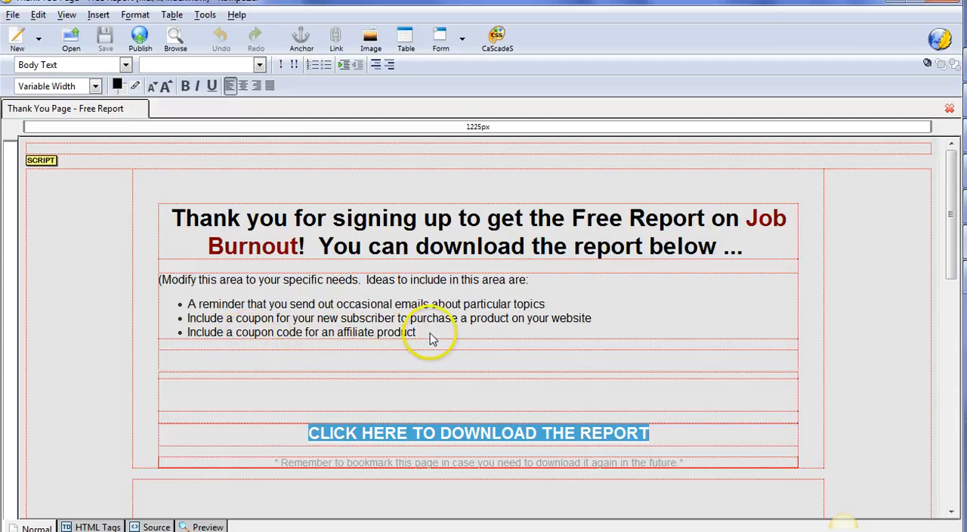
mouse_move(446, 336)
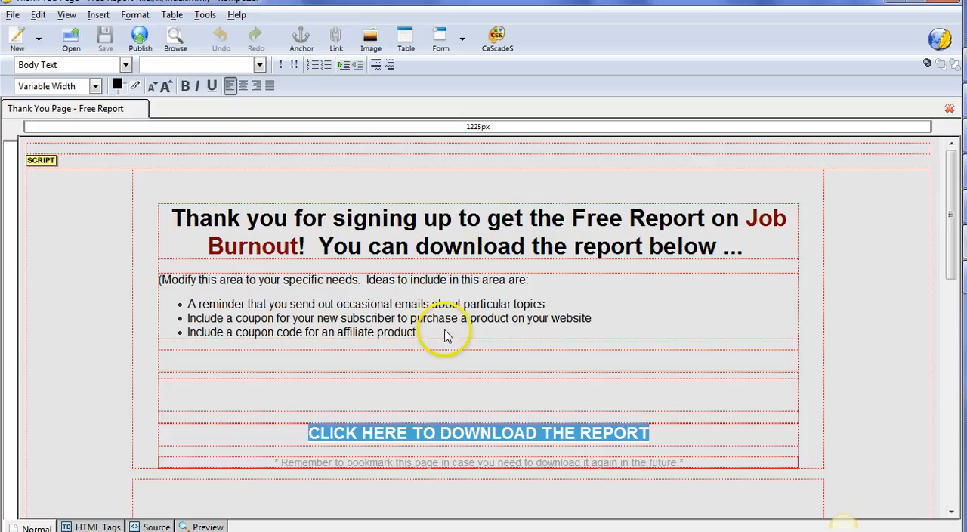
mouse_move(187, 380)
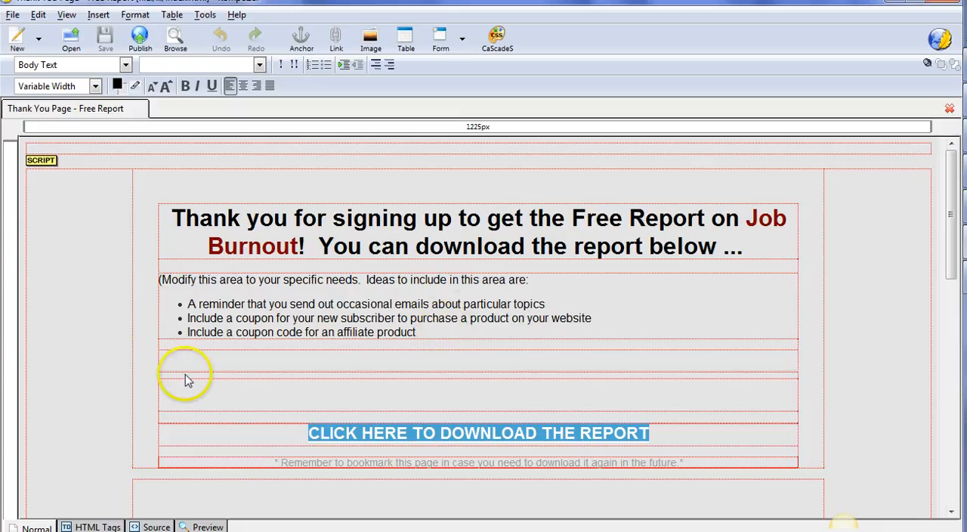
mouse_move(380, 372)
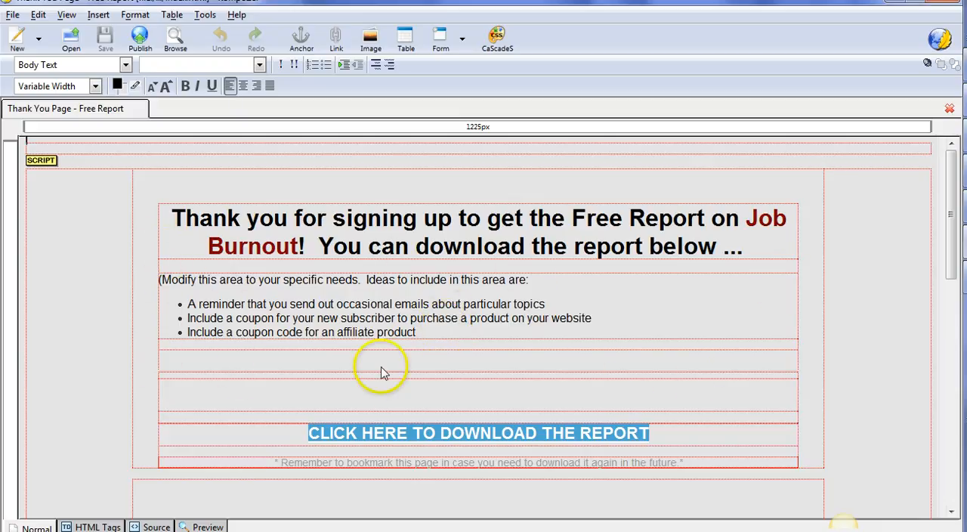
mouse_move(303, 300)
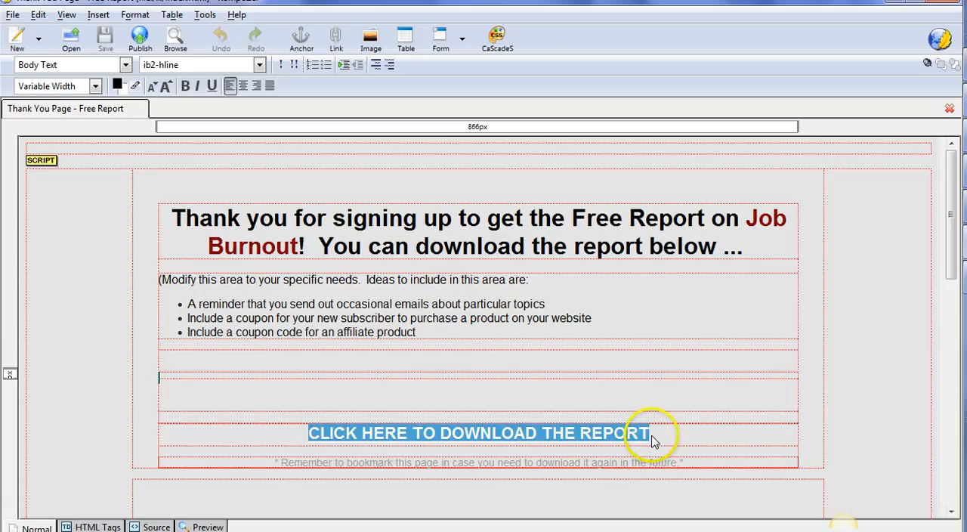
mouse_move(648, 437)
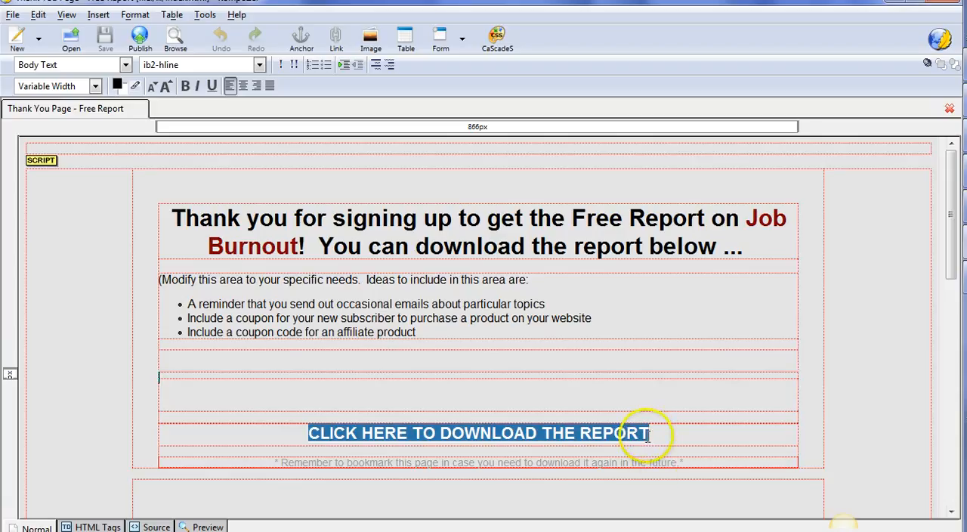
mouse_move(647, 435)
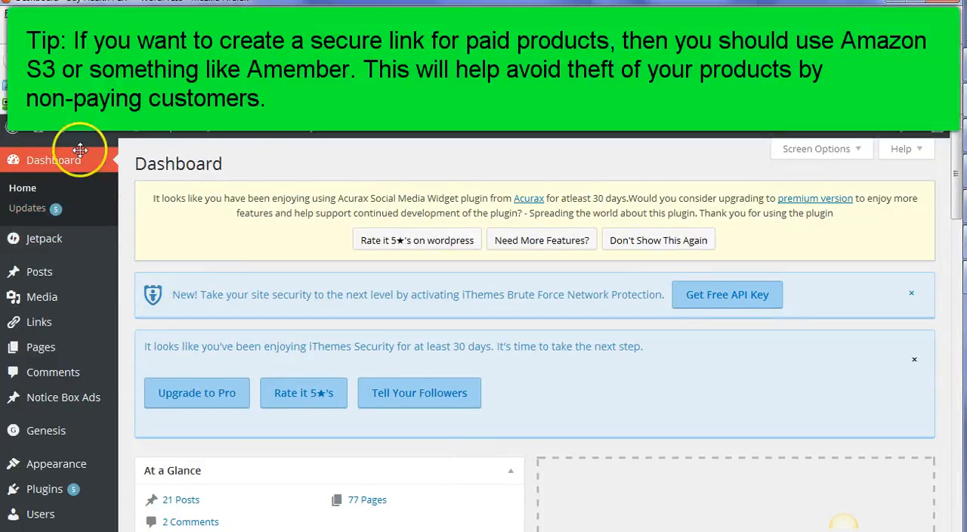
mouse_move(77, 311)
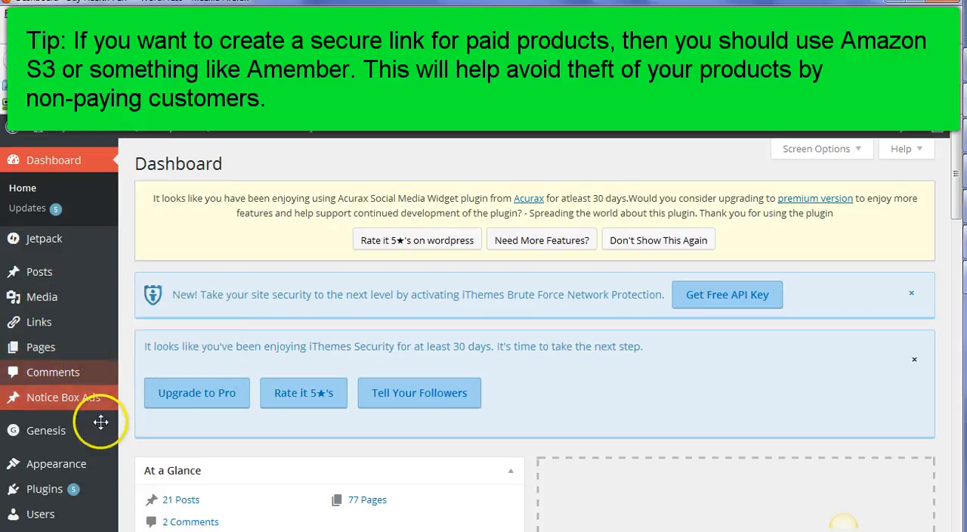
mouse_move(69, 307)
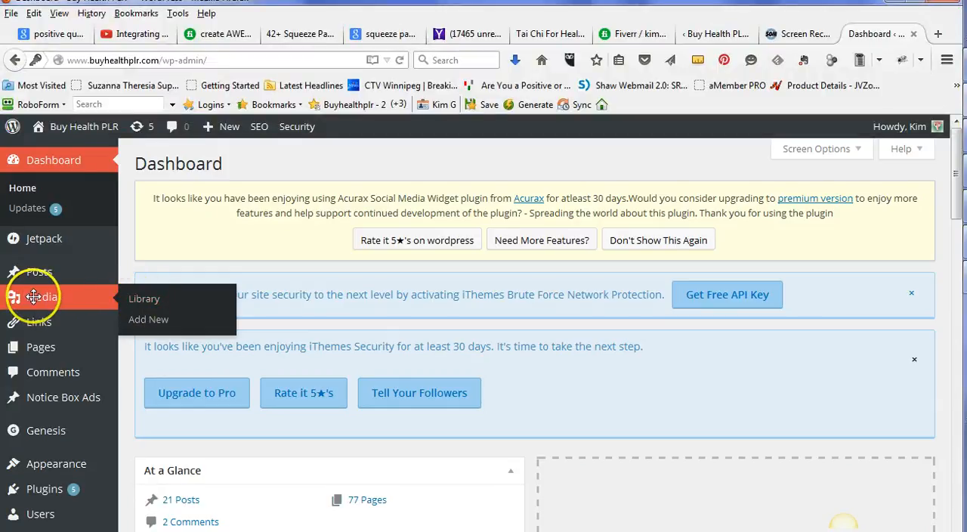
mouse_move(149, 320)
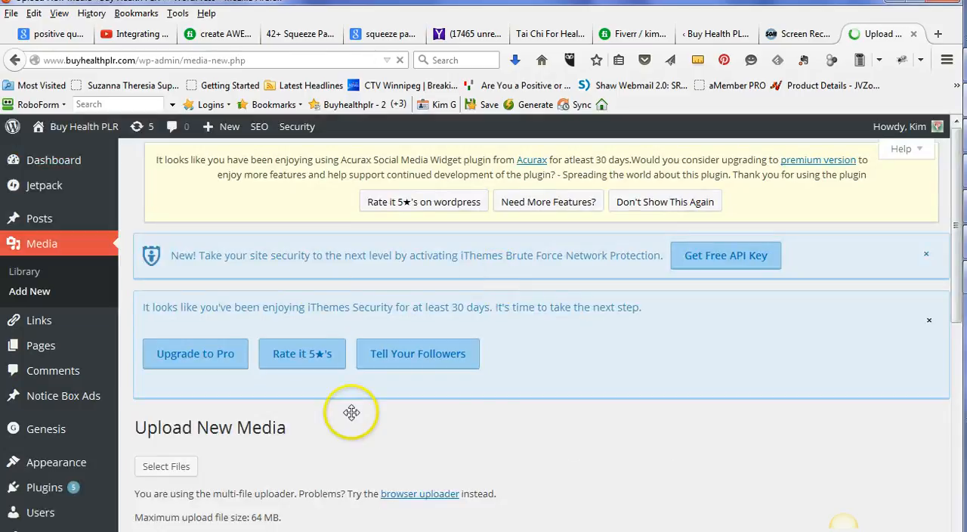
On WordPress Upload New Media, use Select Files to bring up the file chooser.
scroll("down", 3)
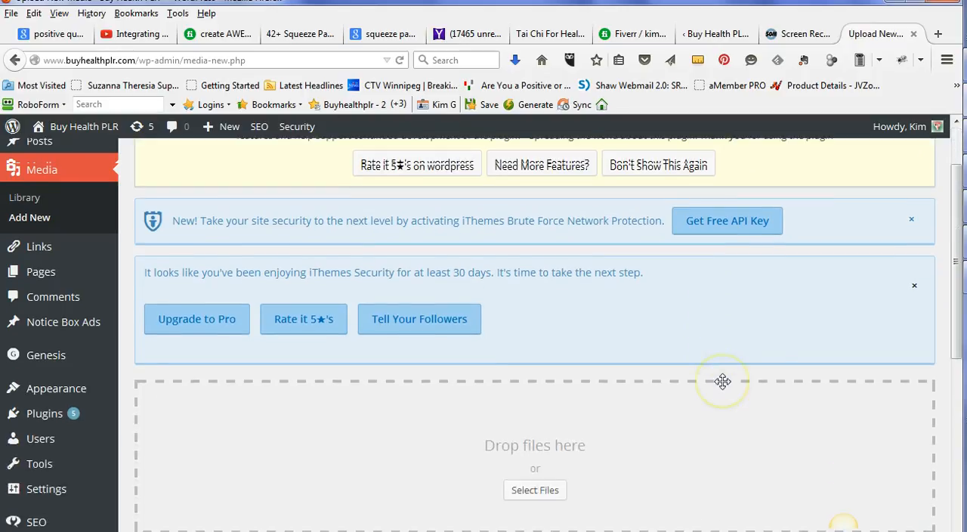
scroll("down", 3)
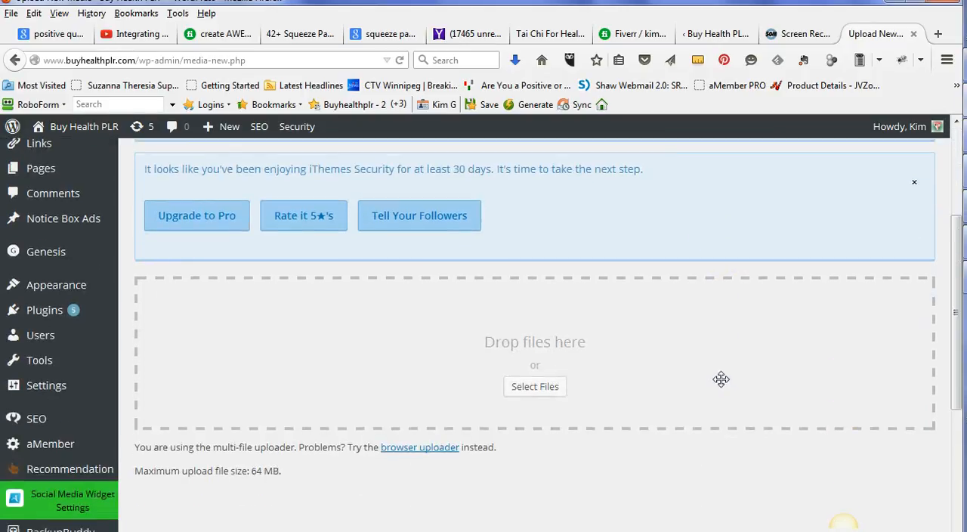
scroll("down", 3)
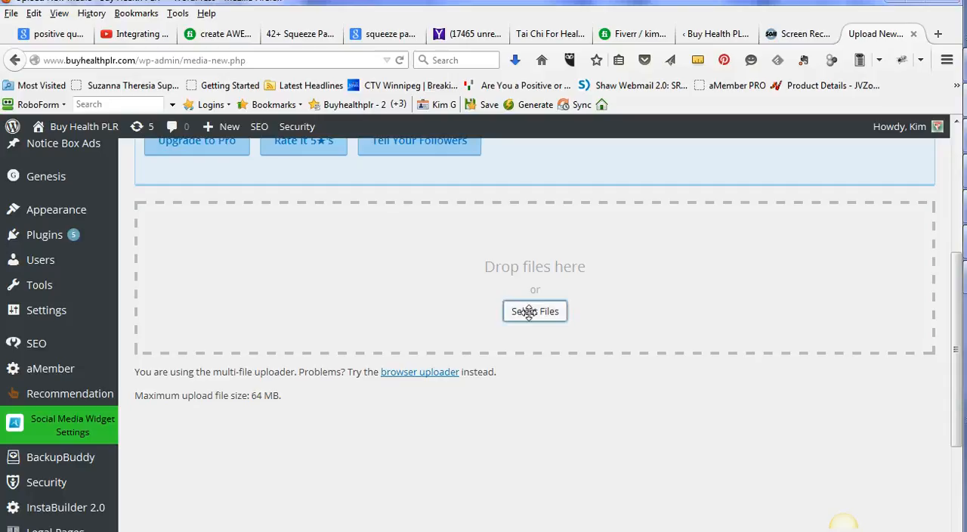
left_click(535, 311)
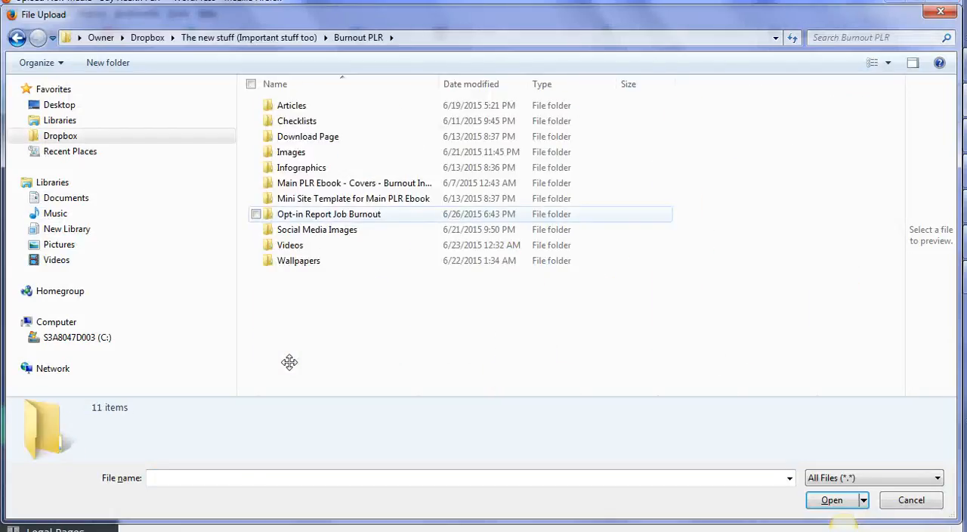
Browse to the Opt-in Report Job Burnout folder and upload -Job-Burnout-The-Thief-That-Steals-Your-Joy.pdf.
double_click(329, 215)
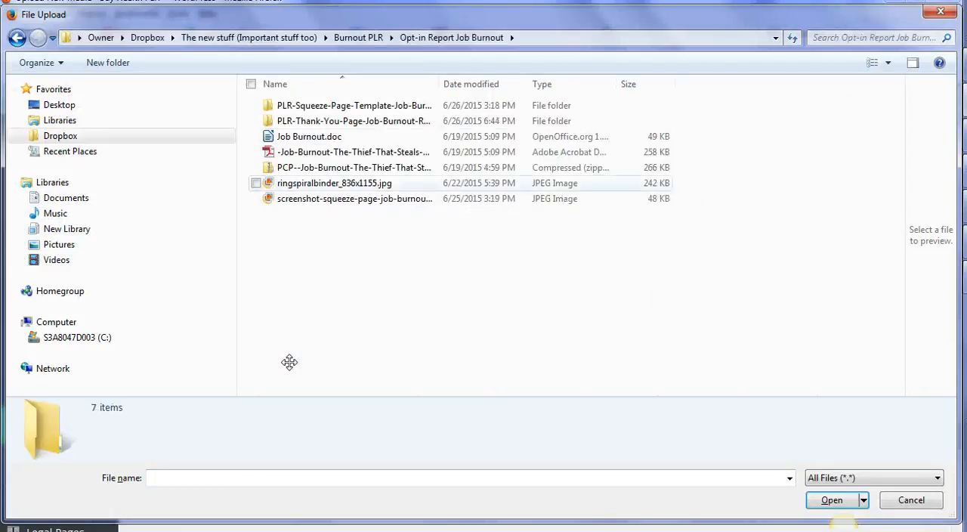
double_click(353, 121)
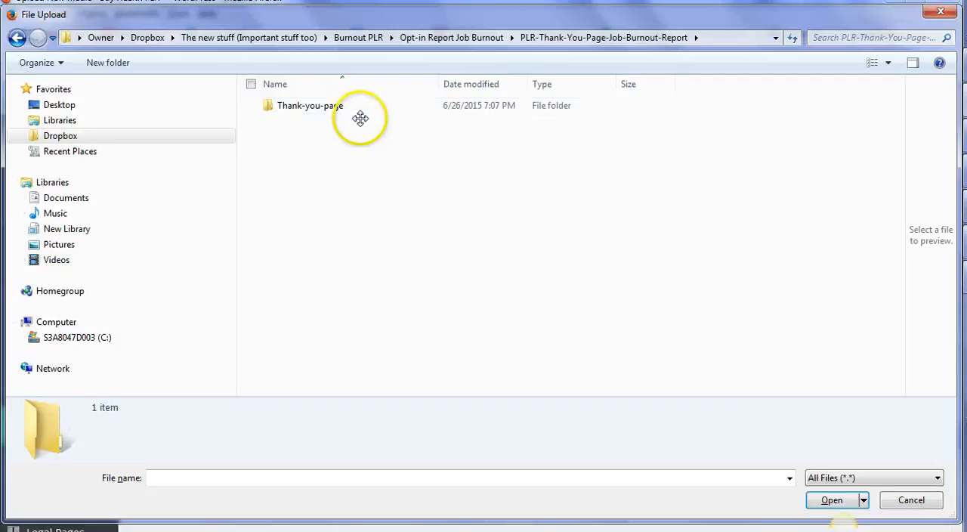
double_click(310, 106)
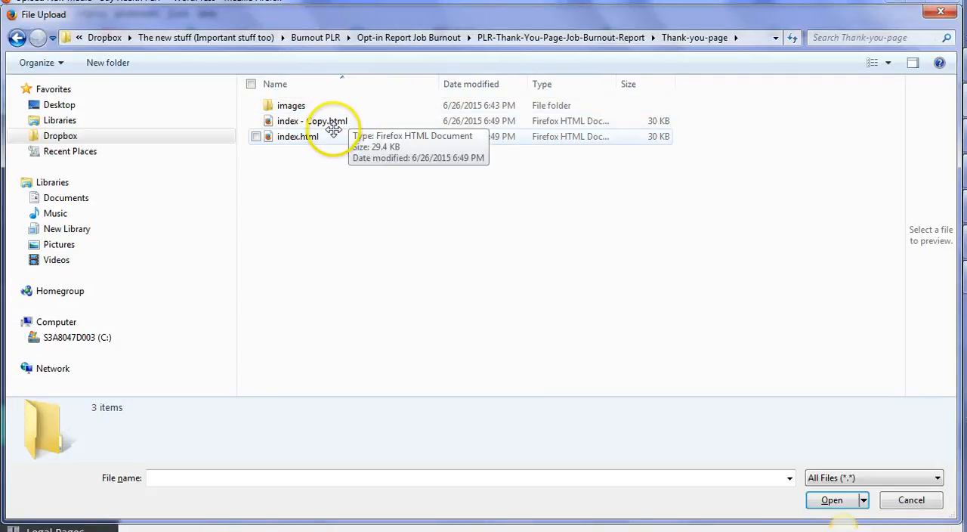
mouse_move(331, 136)
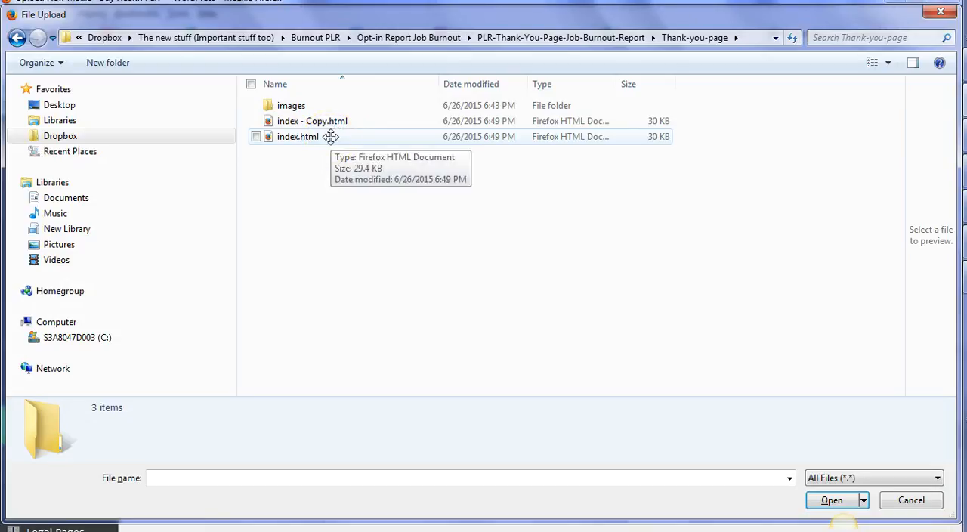
mouse_move(222, 266)
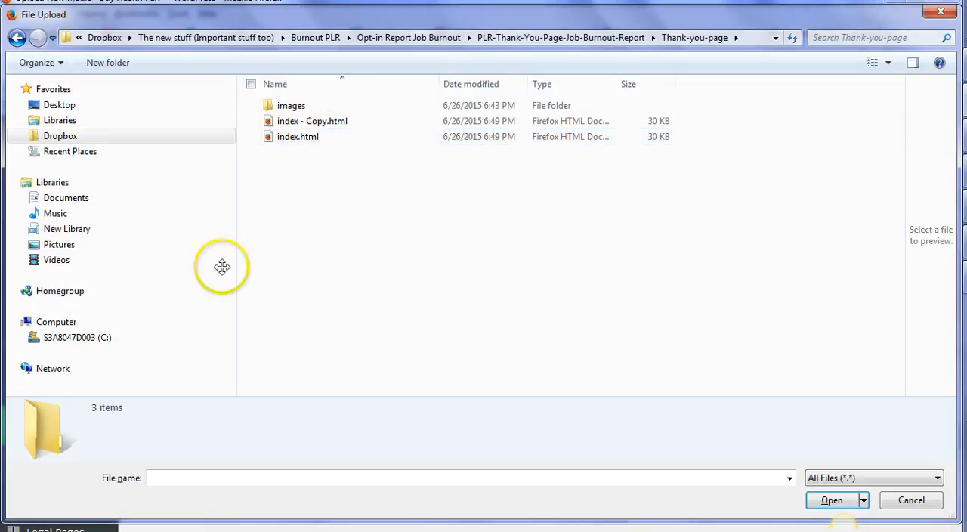
mouse_move(562, 37)
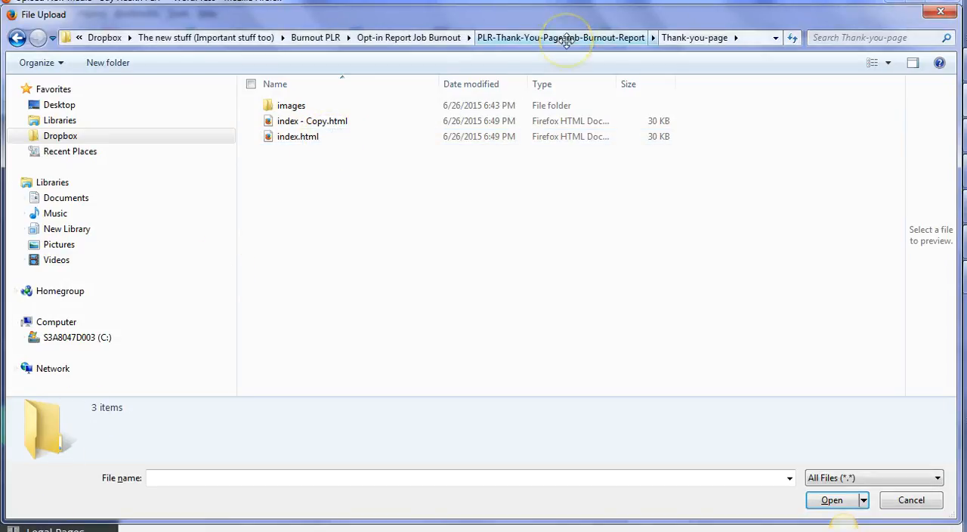
left_click(408, 36)
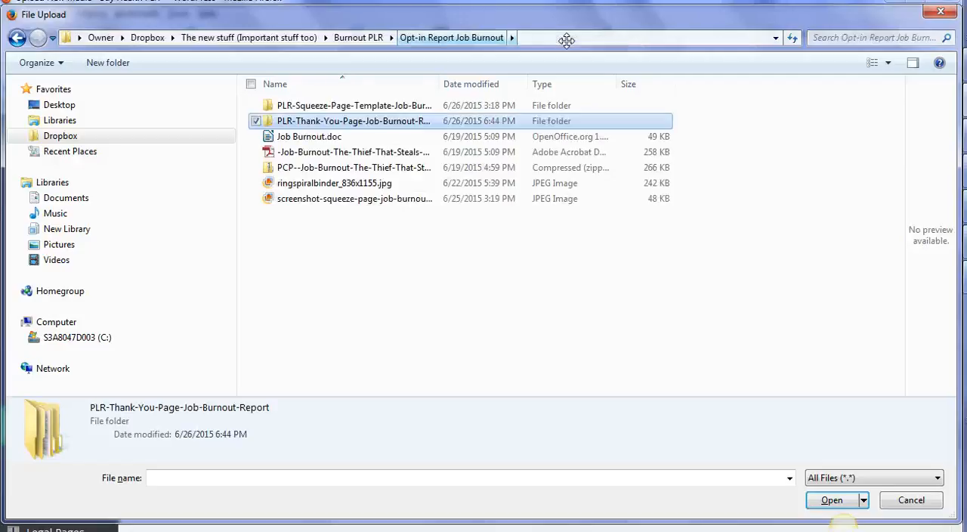
mouse_move(332, 151)
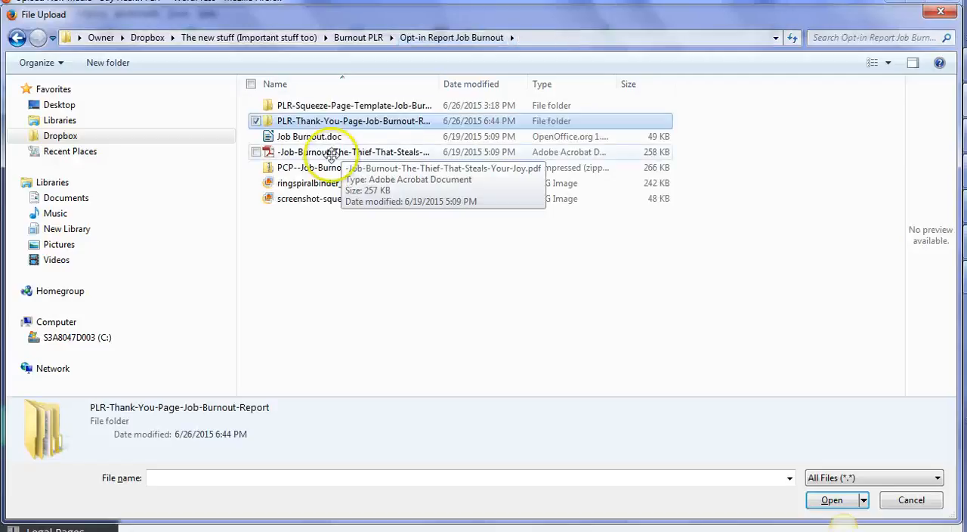
mouse_move(346, 154)
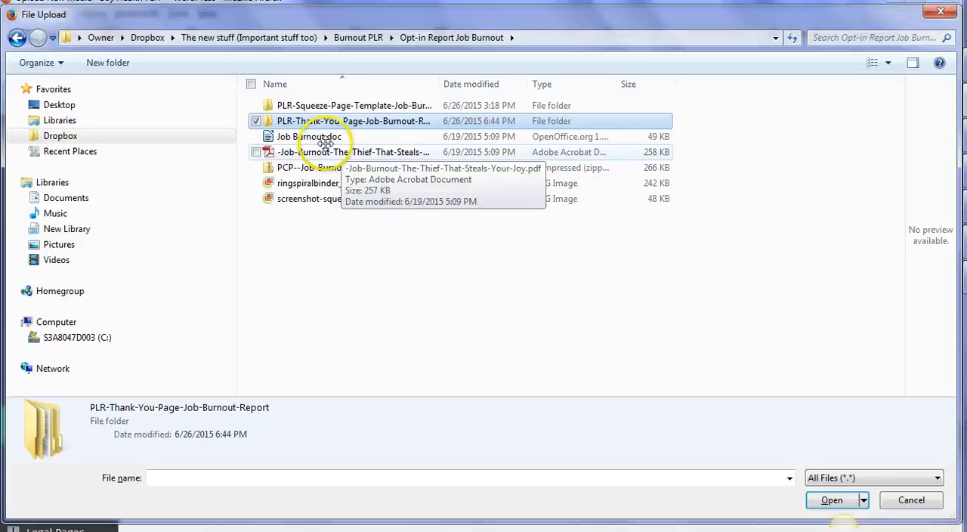
mouse_move(325, 136)
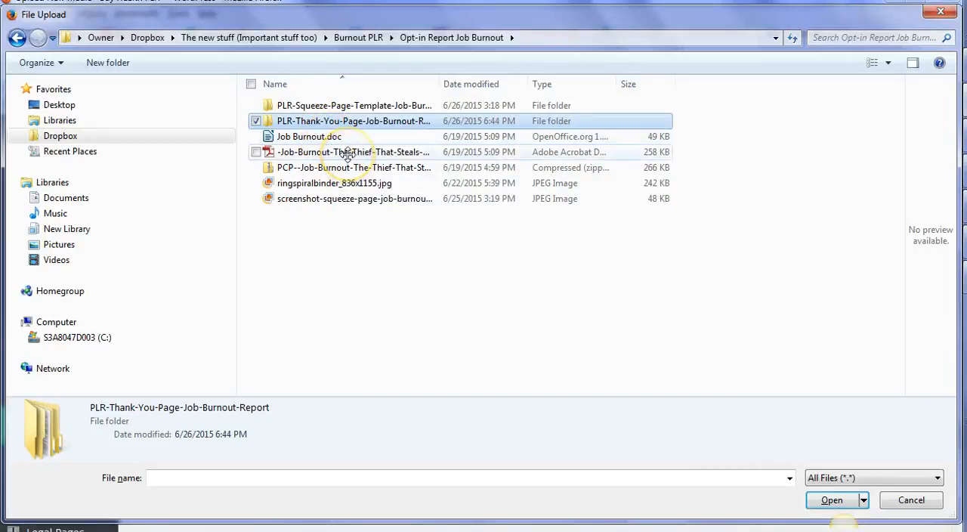
left_click(354, 151)
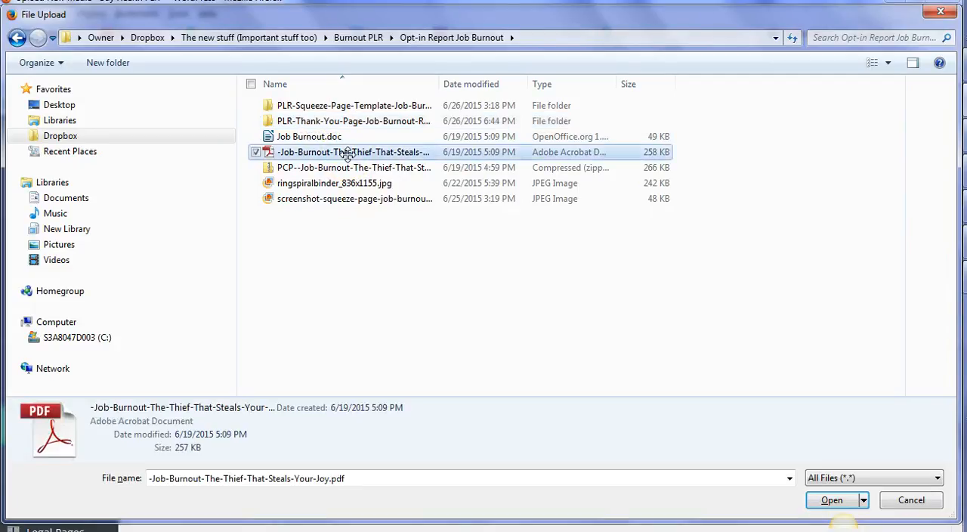
double_click(353, 151)
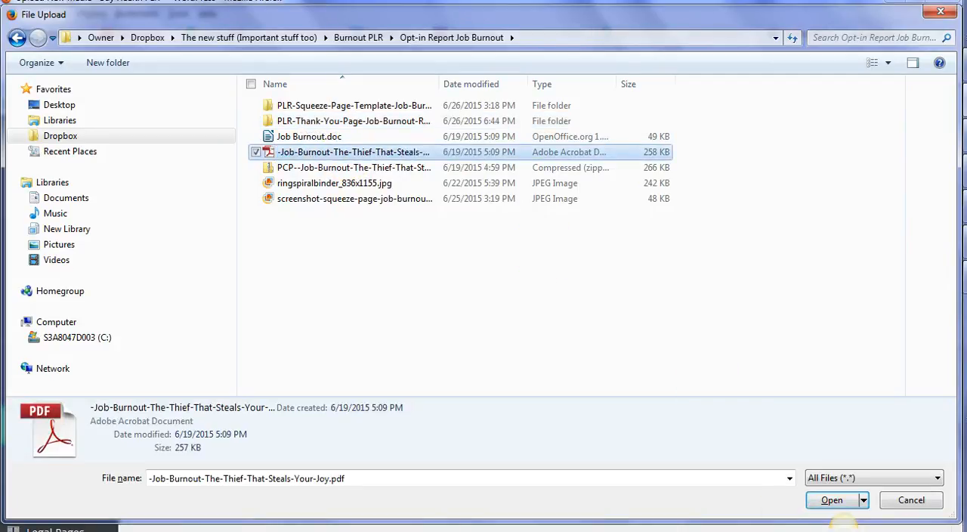
mouse_move(831, 500)
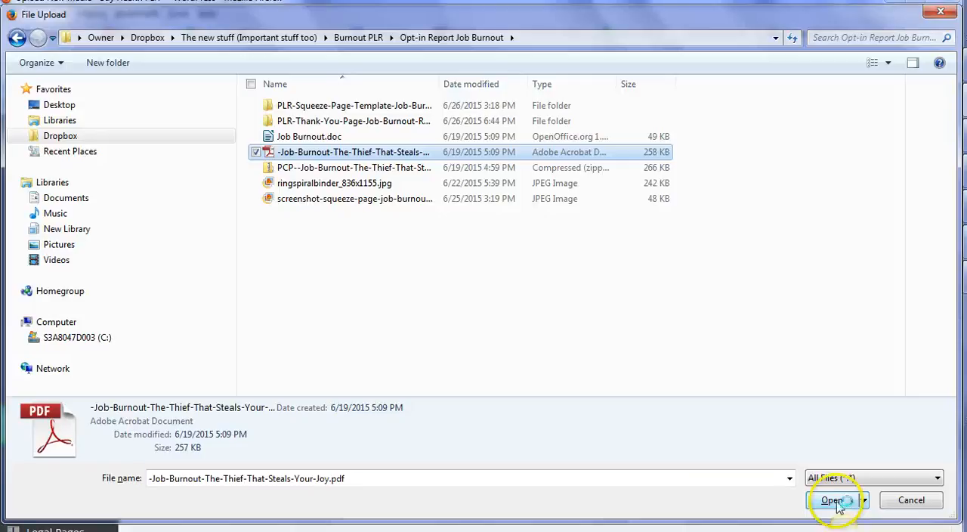
left_click(831, 498)
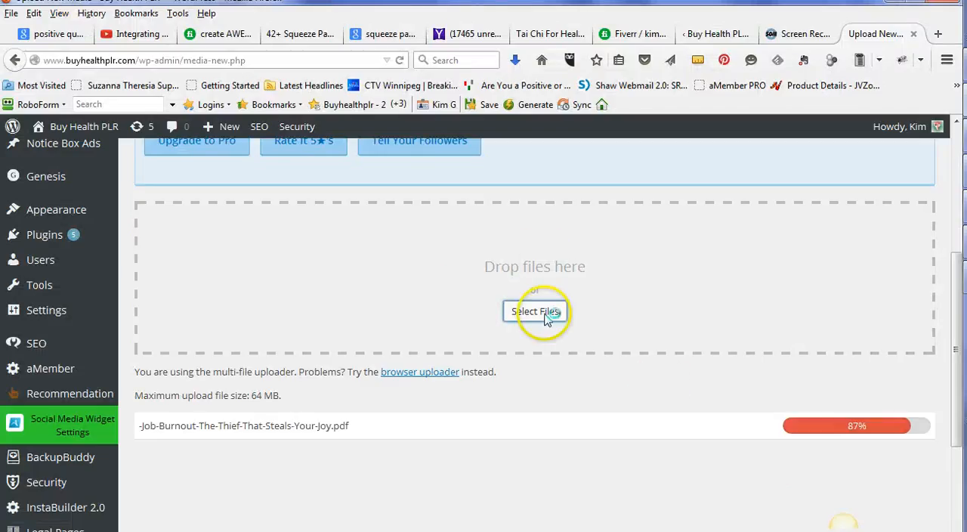
mouse_move(341, 435)
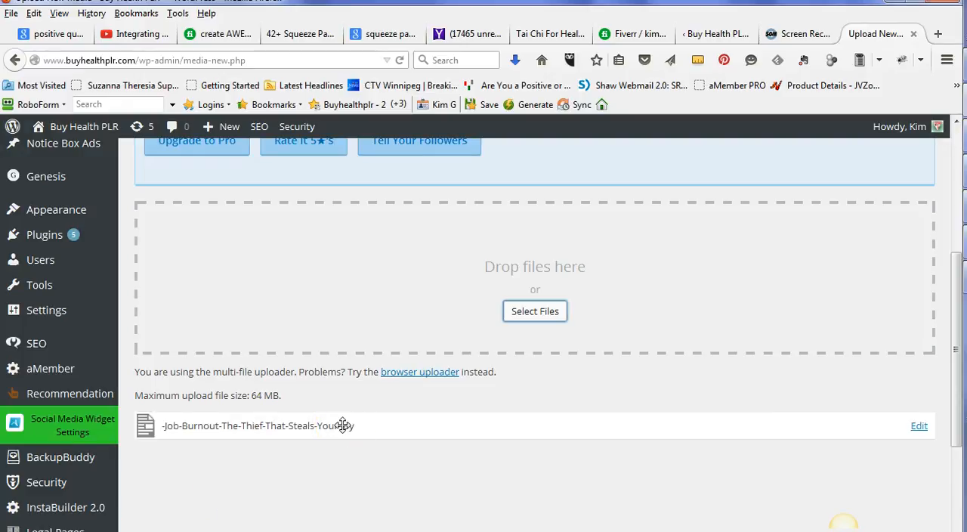
Open the uploaded PDF's Edit Media page and copy its File URL.
left_click(919, 427)
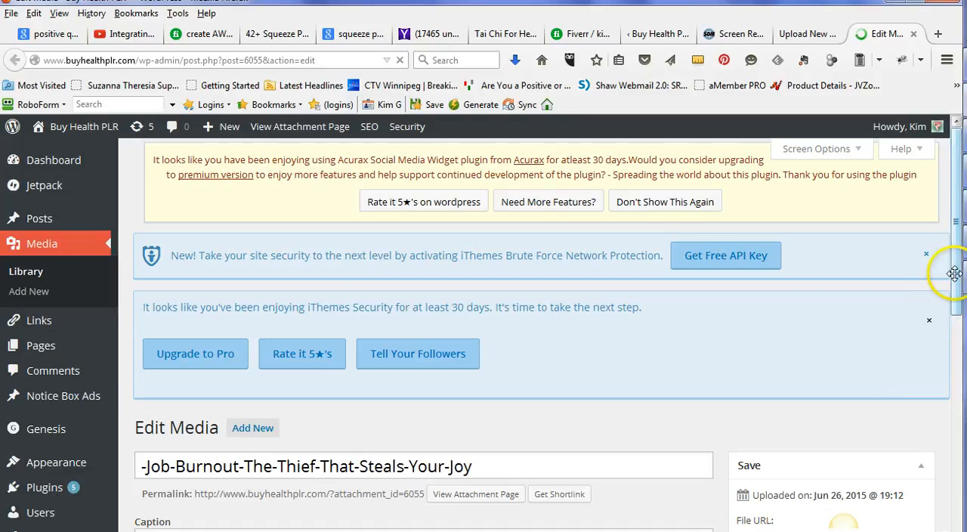
scroll("down", 3)
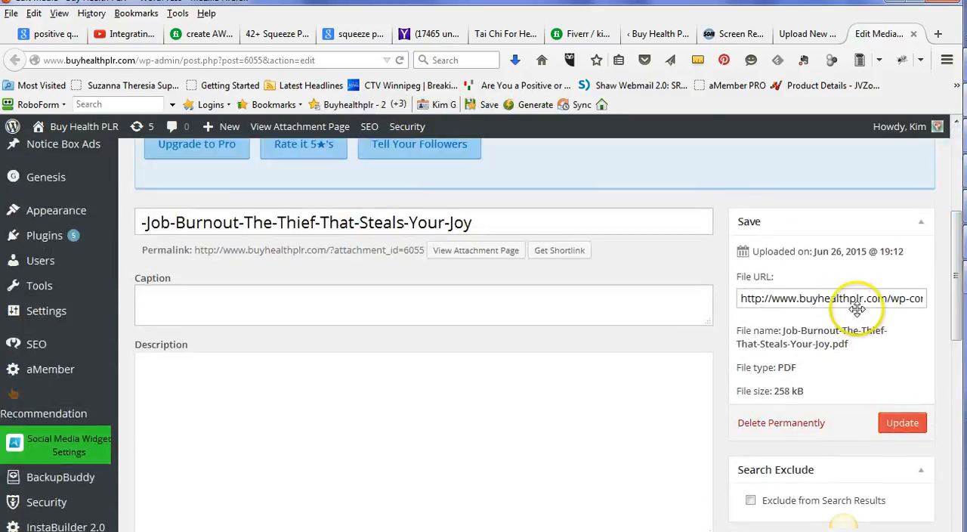
double_click(824, 298)
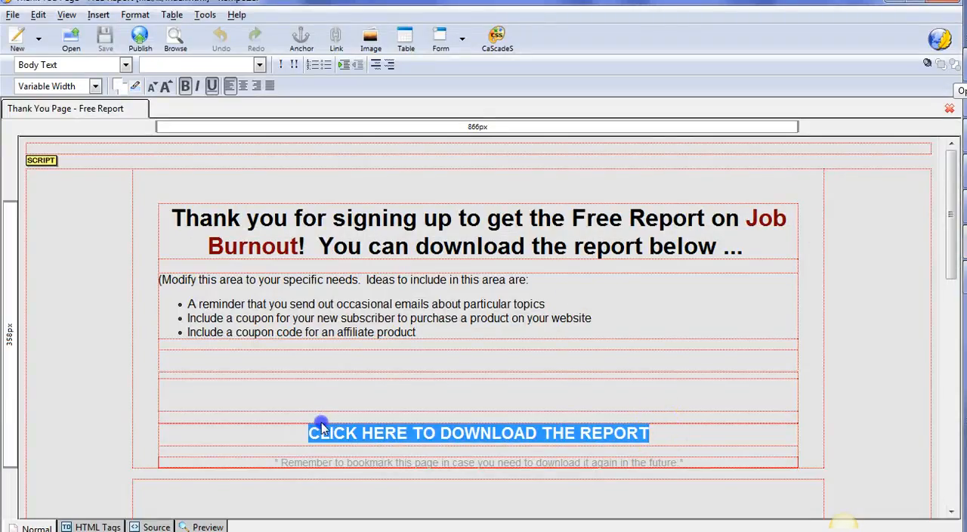
mouse_move(136, 15)
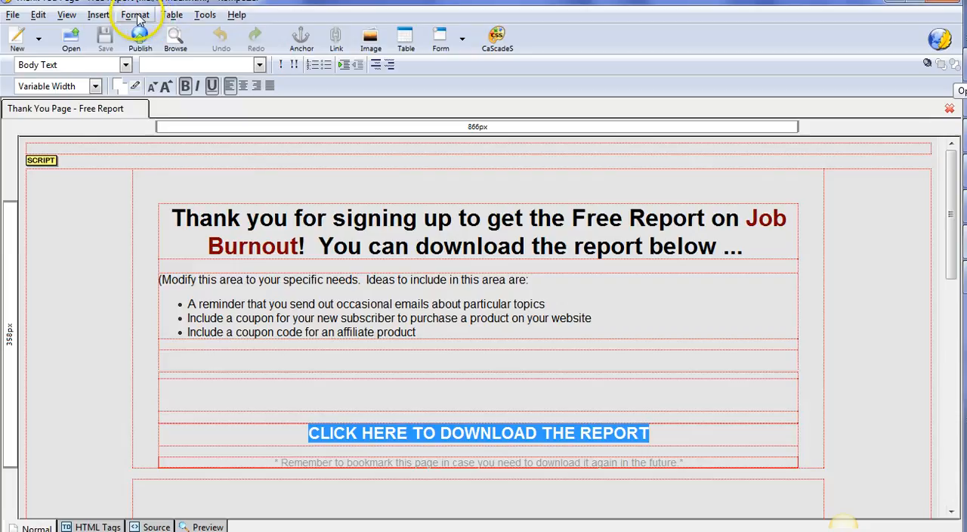
Link CLICK HERE TO DOWNLOAD THE REPORT to the PDF URL, set to open in a new window.
left_click(99, 15)
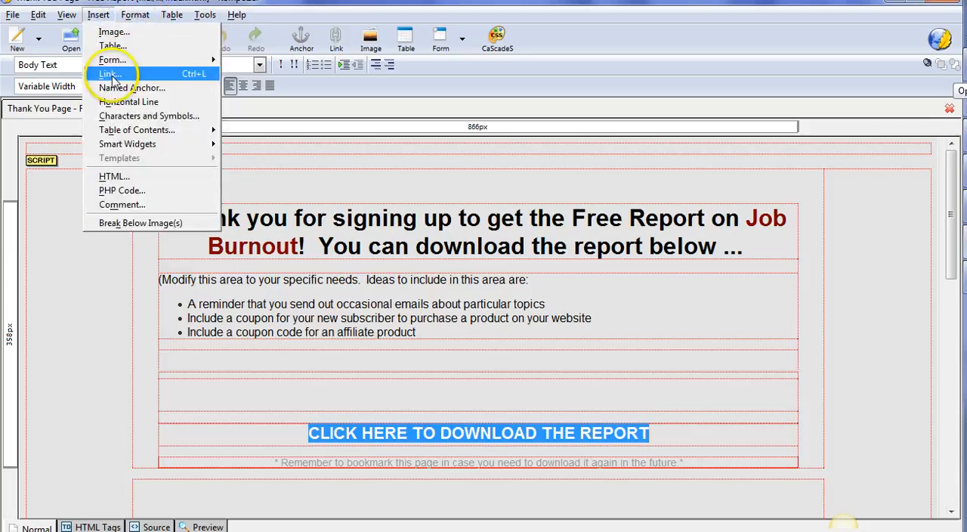
left_click(109, 72)
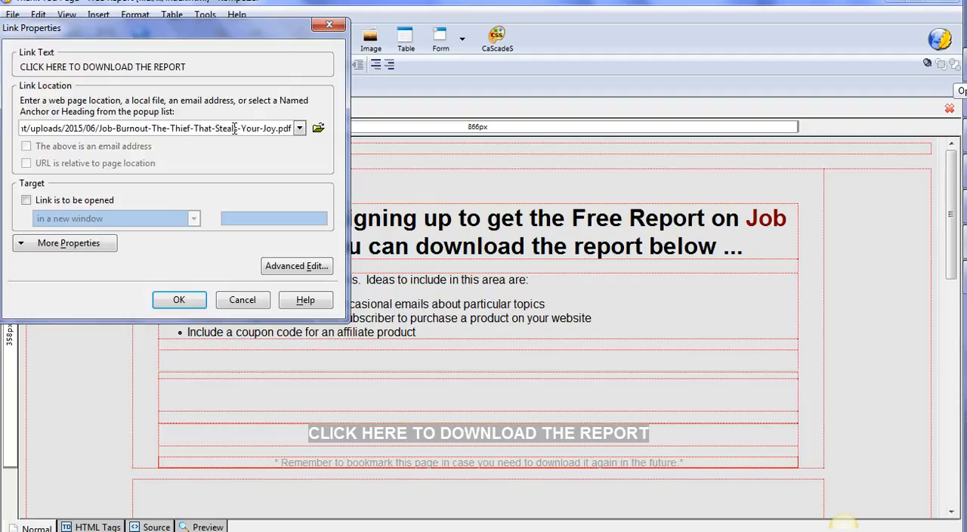
left_click(27, 200)
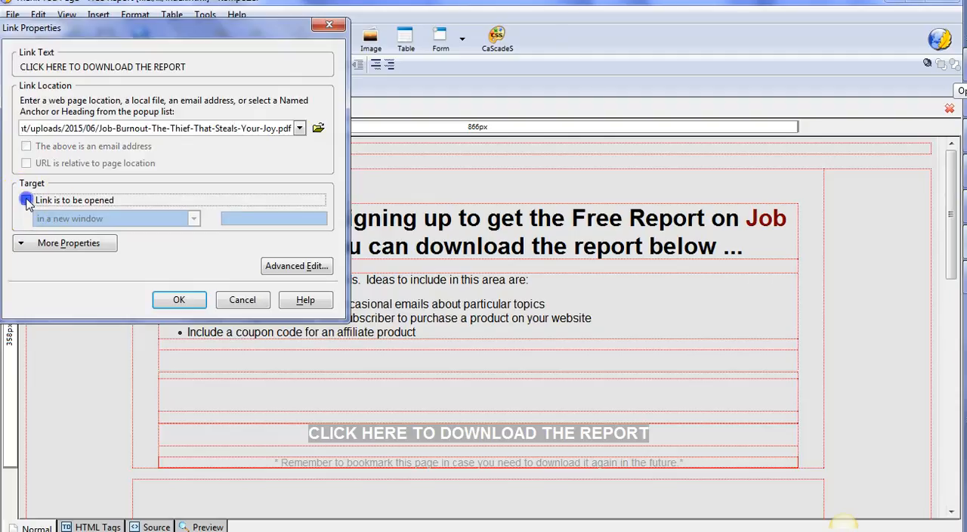
left_click(28, 200)
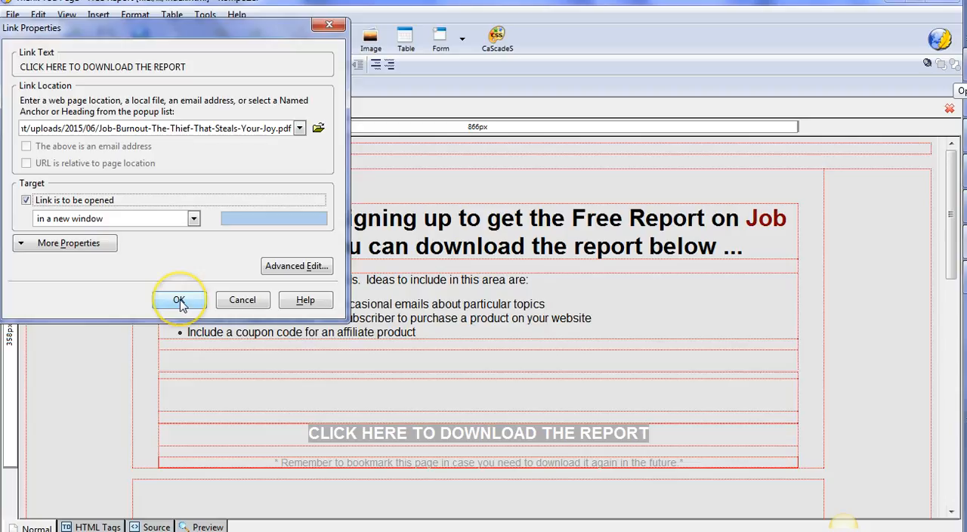
mouse_move(169, 127)
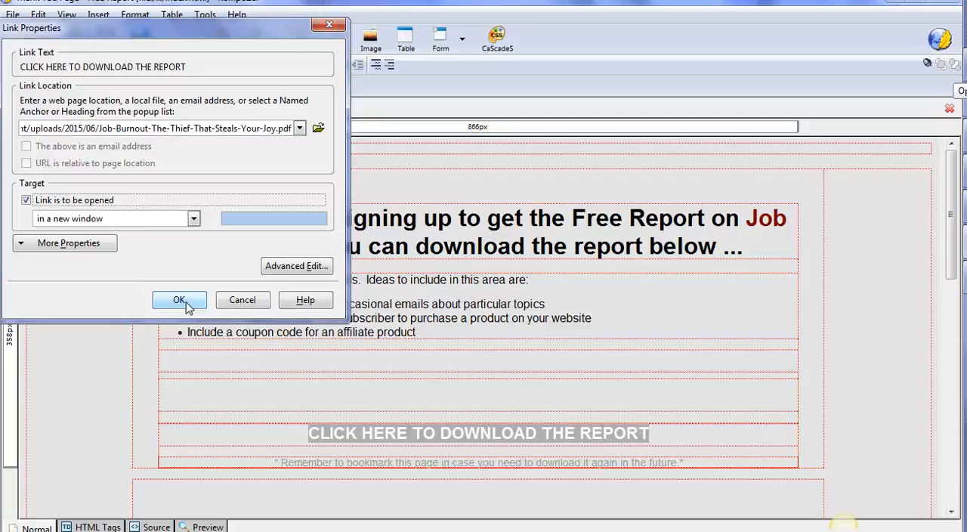
left_click(178, 300)
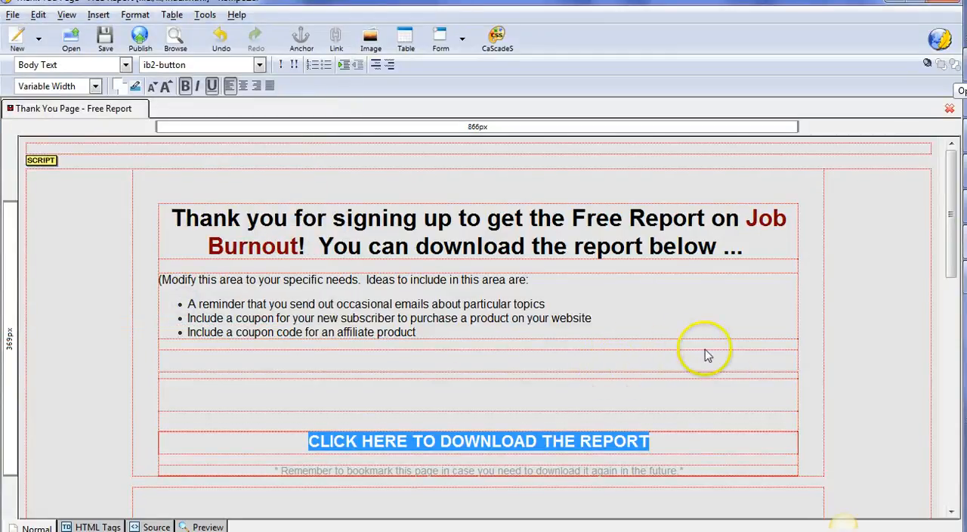
mouse_move(900, 340)
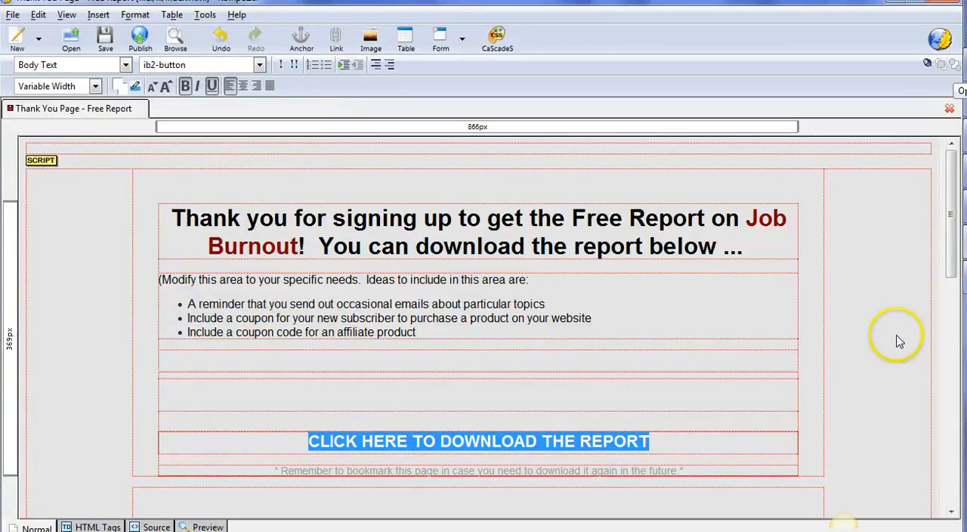
mouse_move(23, 19)
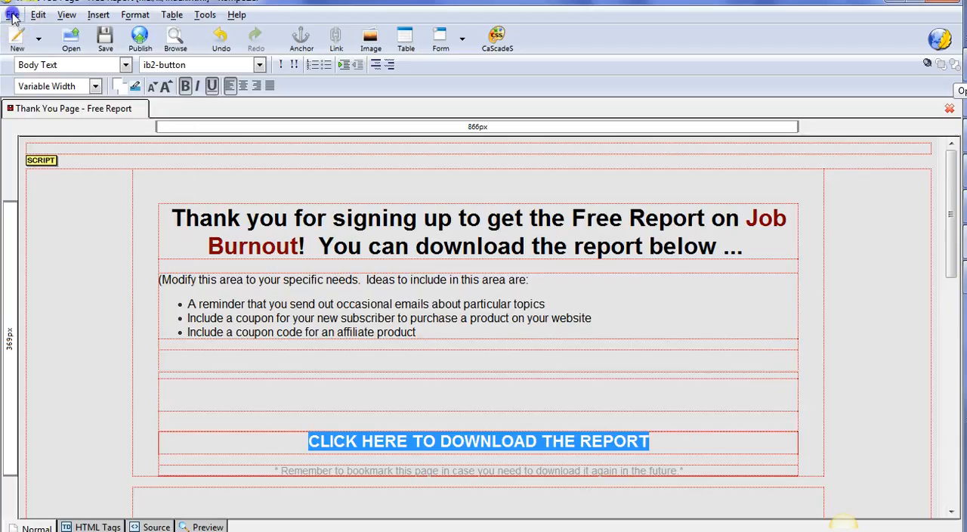
Bring up the File commands to save the linked thank-you page.
left_click(12, 15)
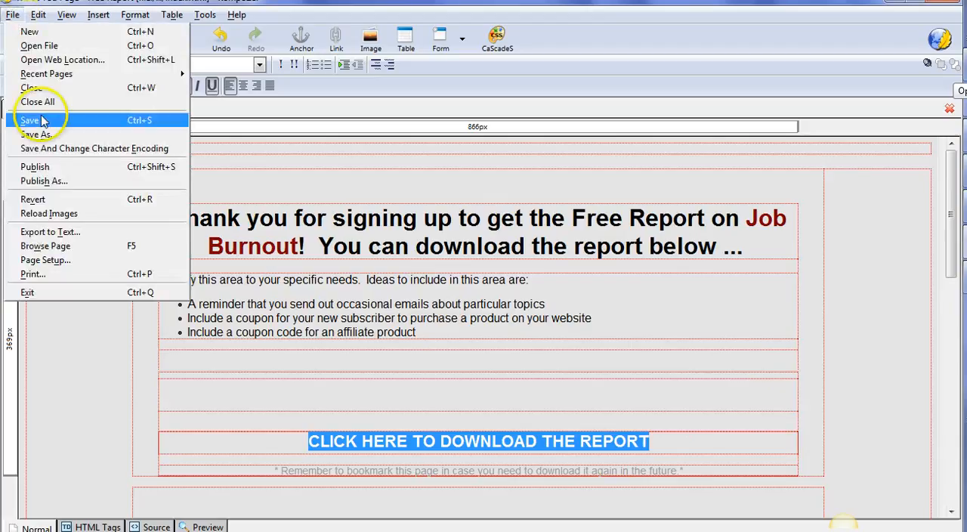
mouse_move(798, 245)
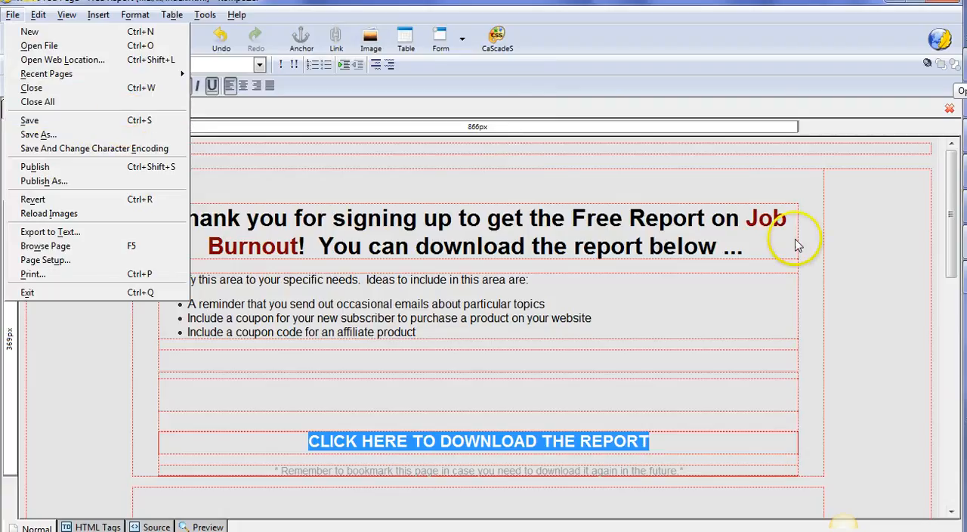
mouse_move(865, 354)
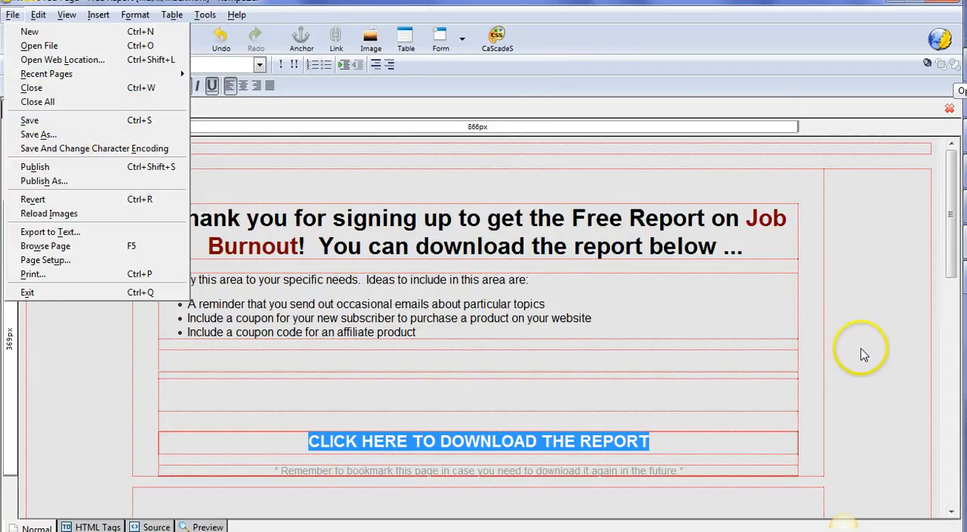
mouse_move(828, 331)
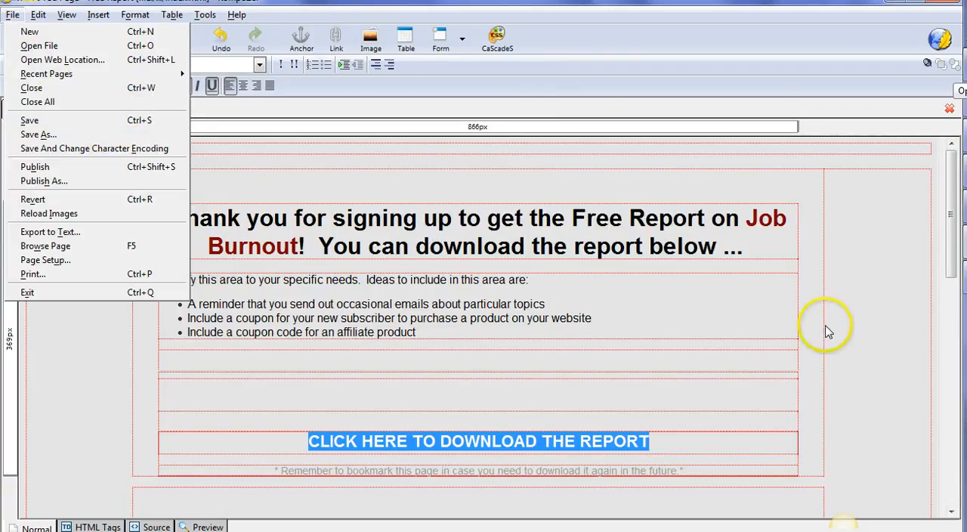
mouse_move(514, 417)
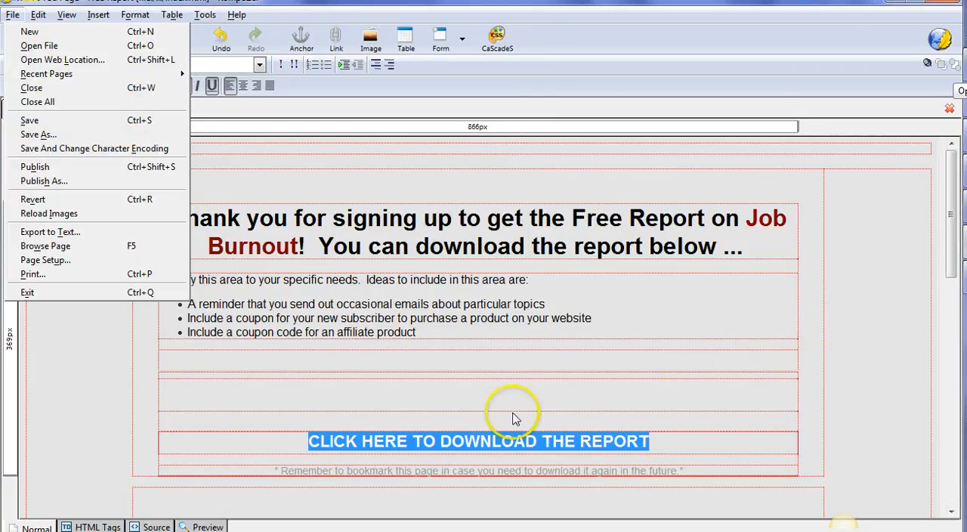